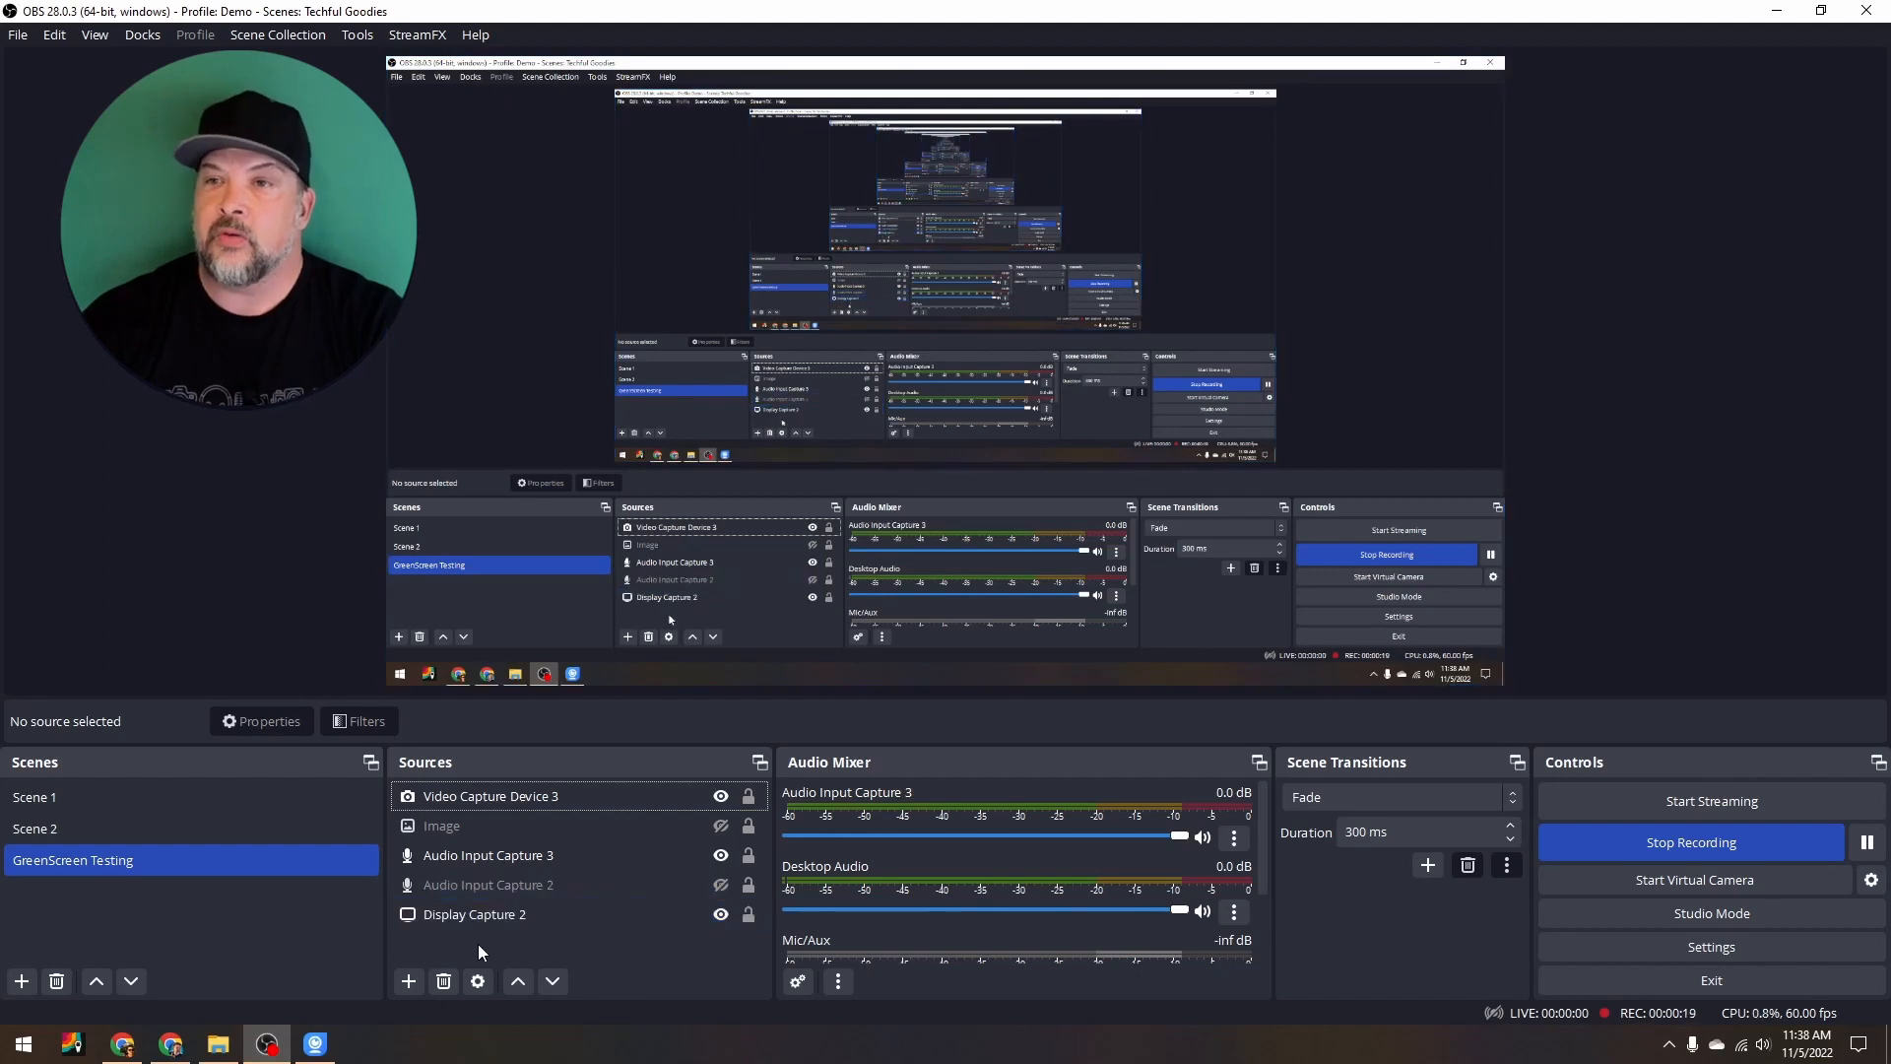
Add a new Video Capture Device source for the webcam in the GreenScreen Testing scene
{"action": "left_click", "coordinate": [408, 981]}
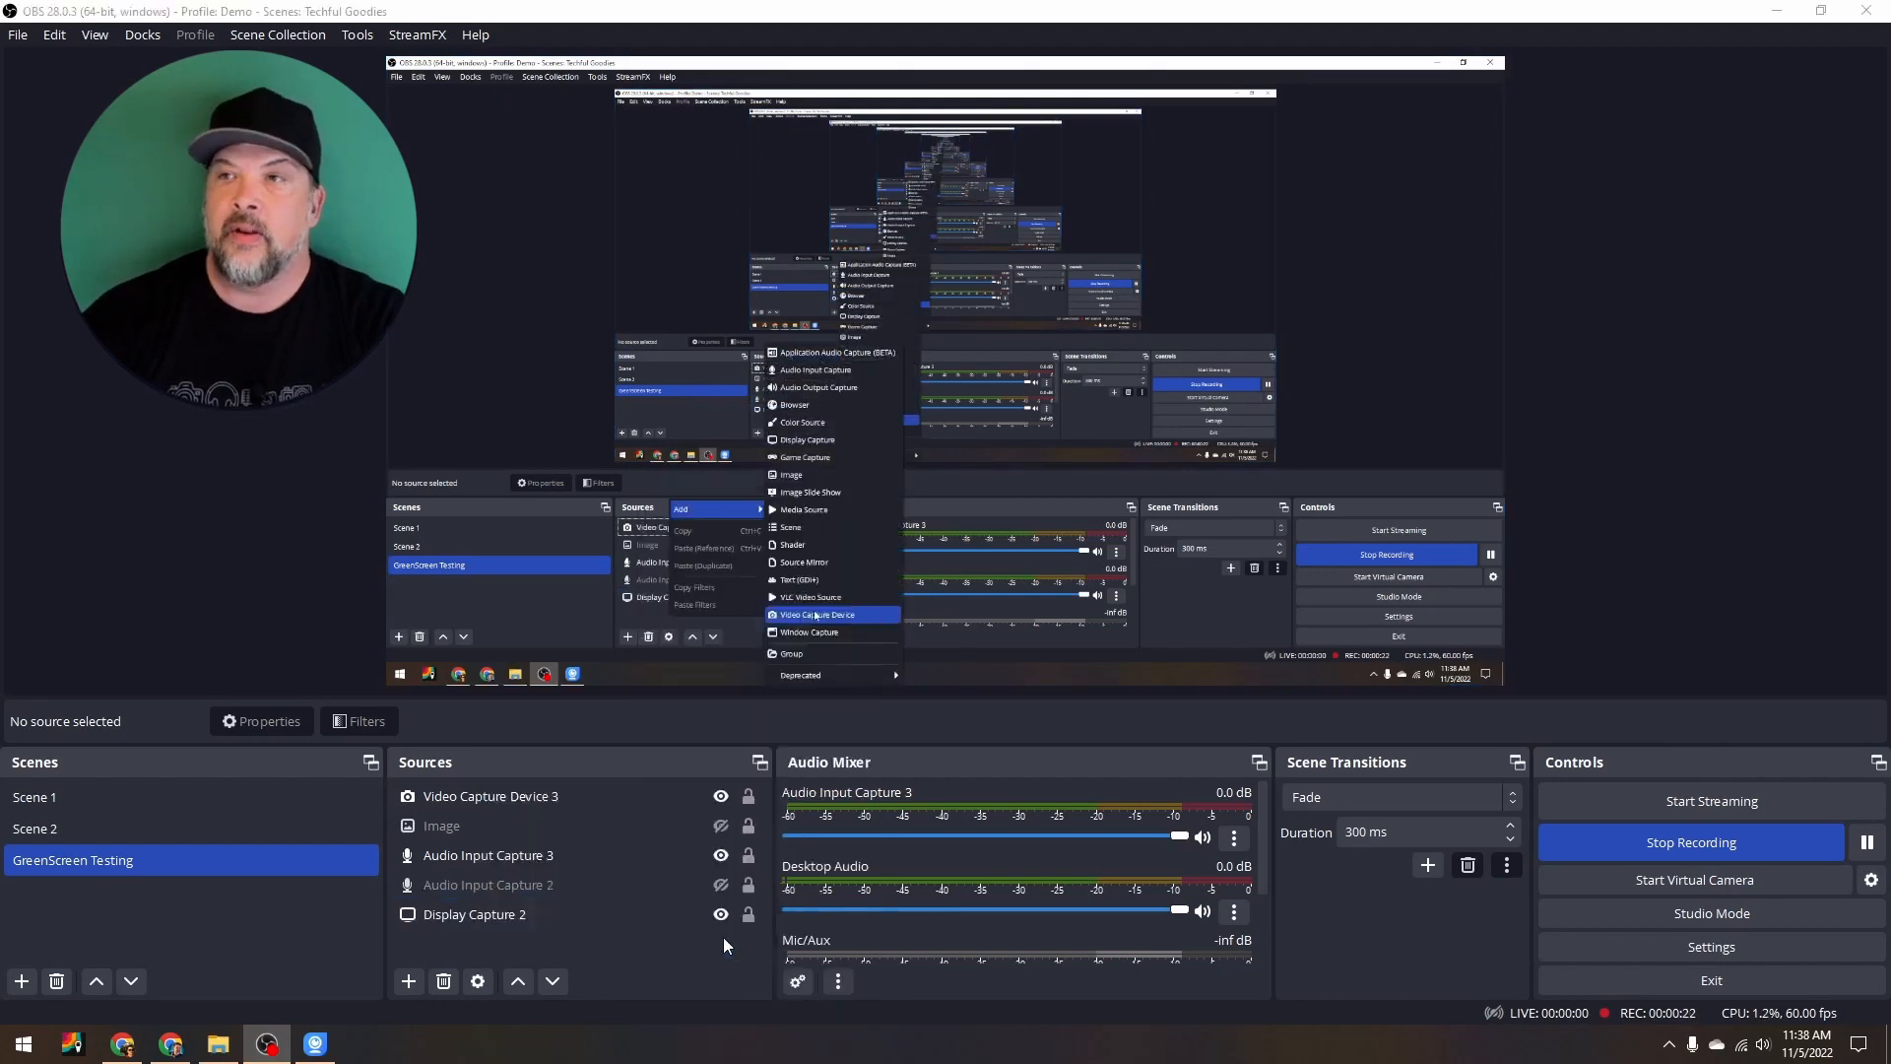
{"action": "left_click", "coordinate": [815, 615]}
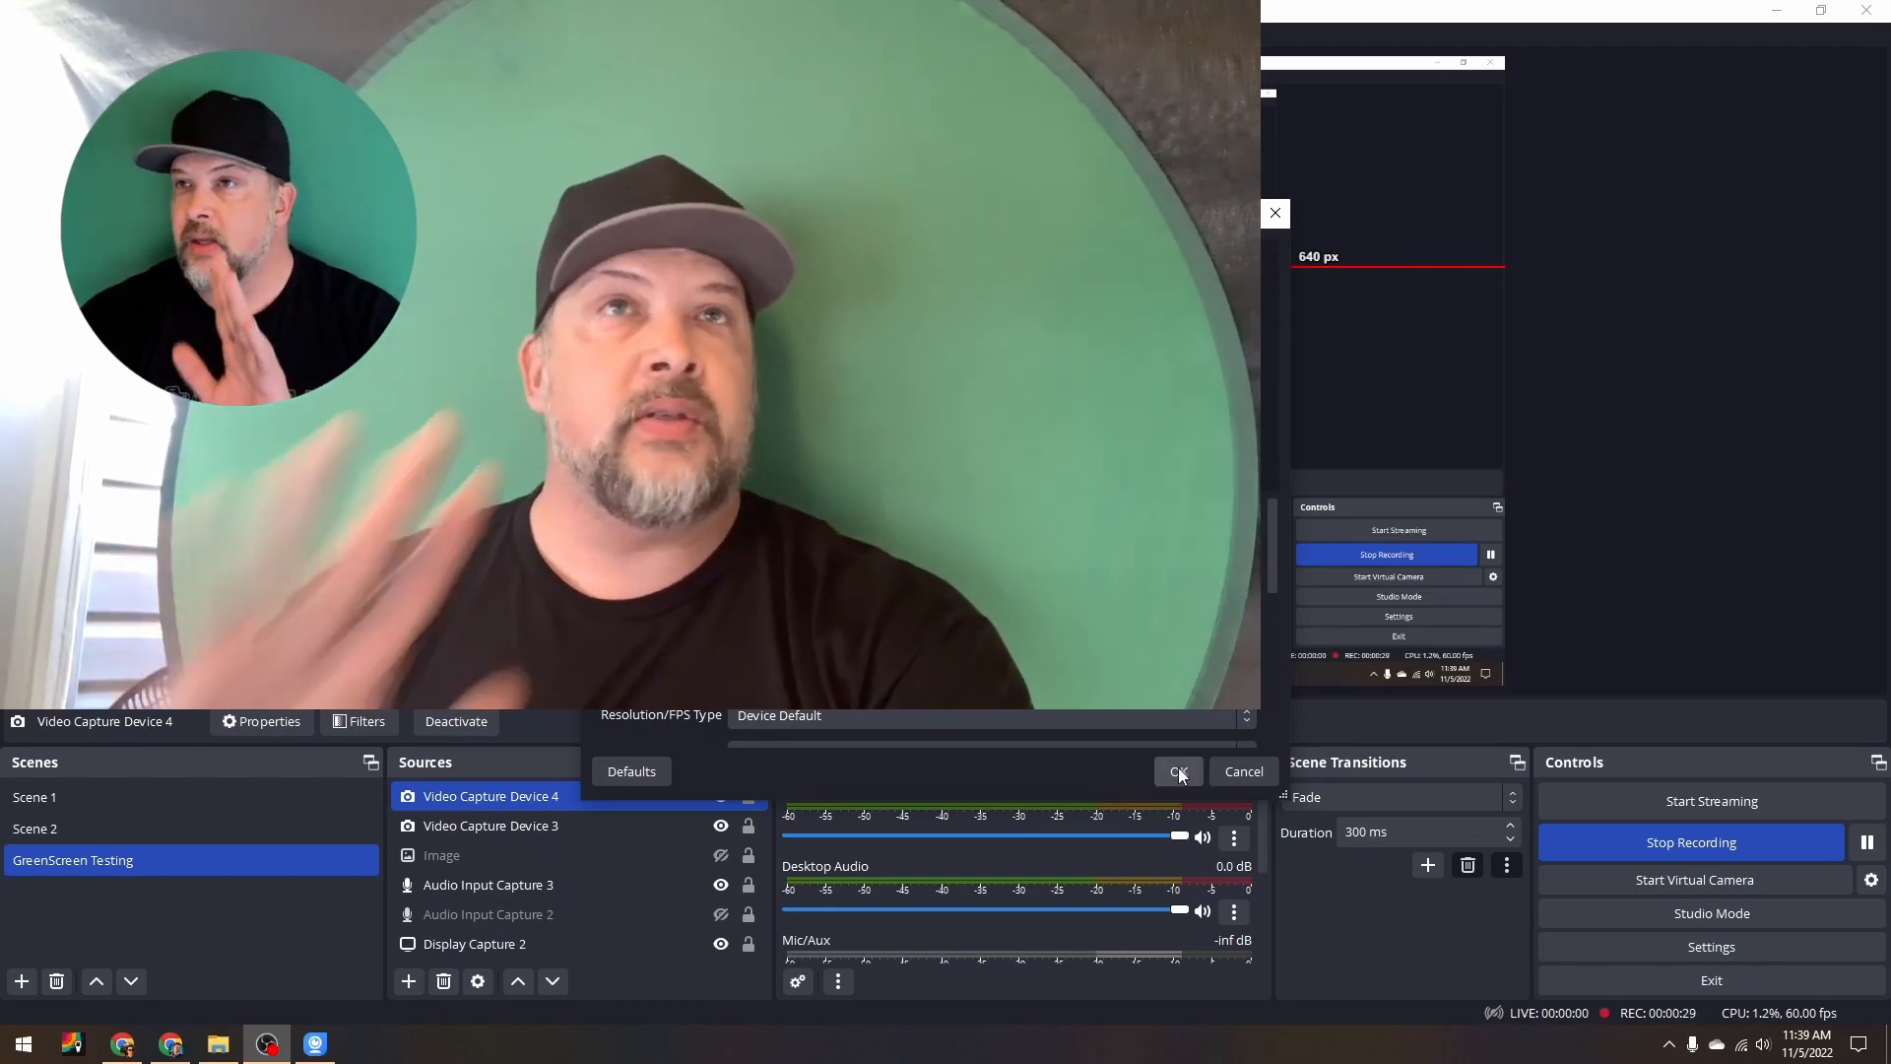
{"action": "left_click", "coordinate": [1178, 772]}
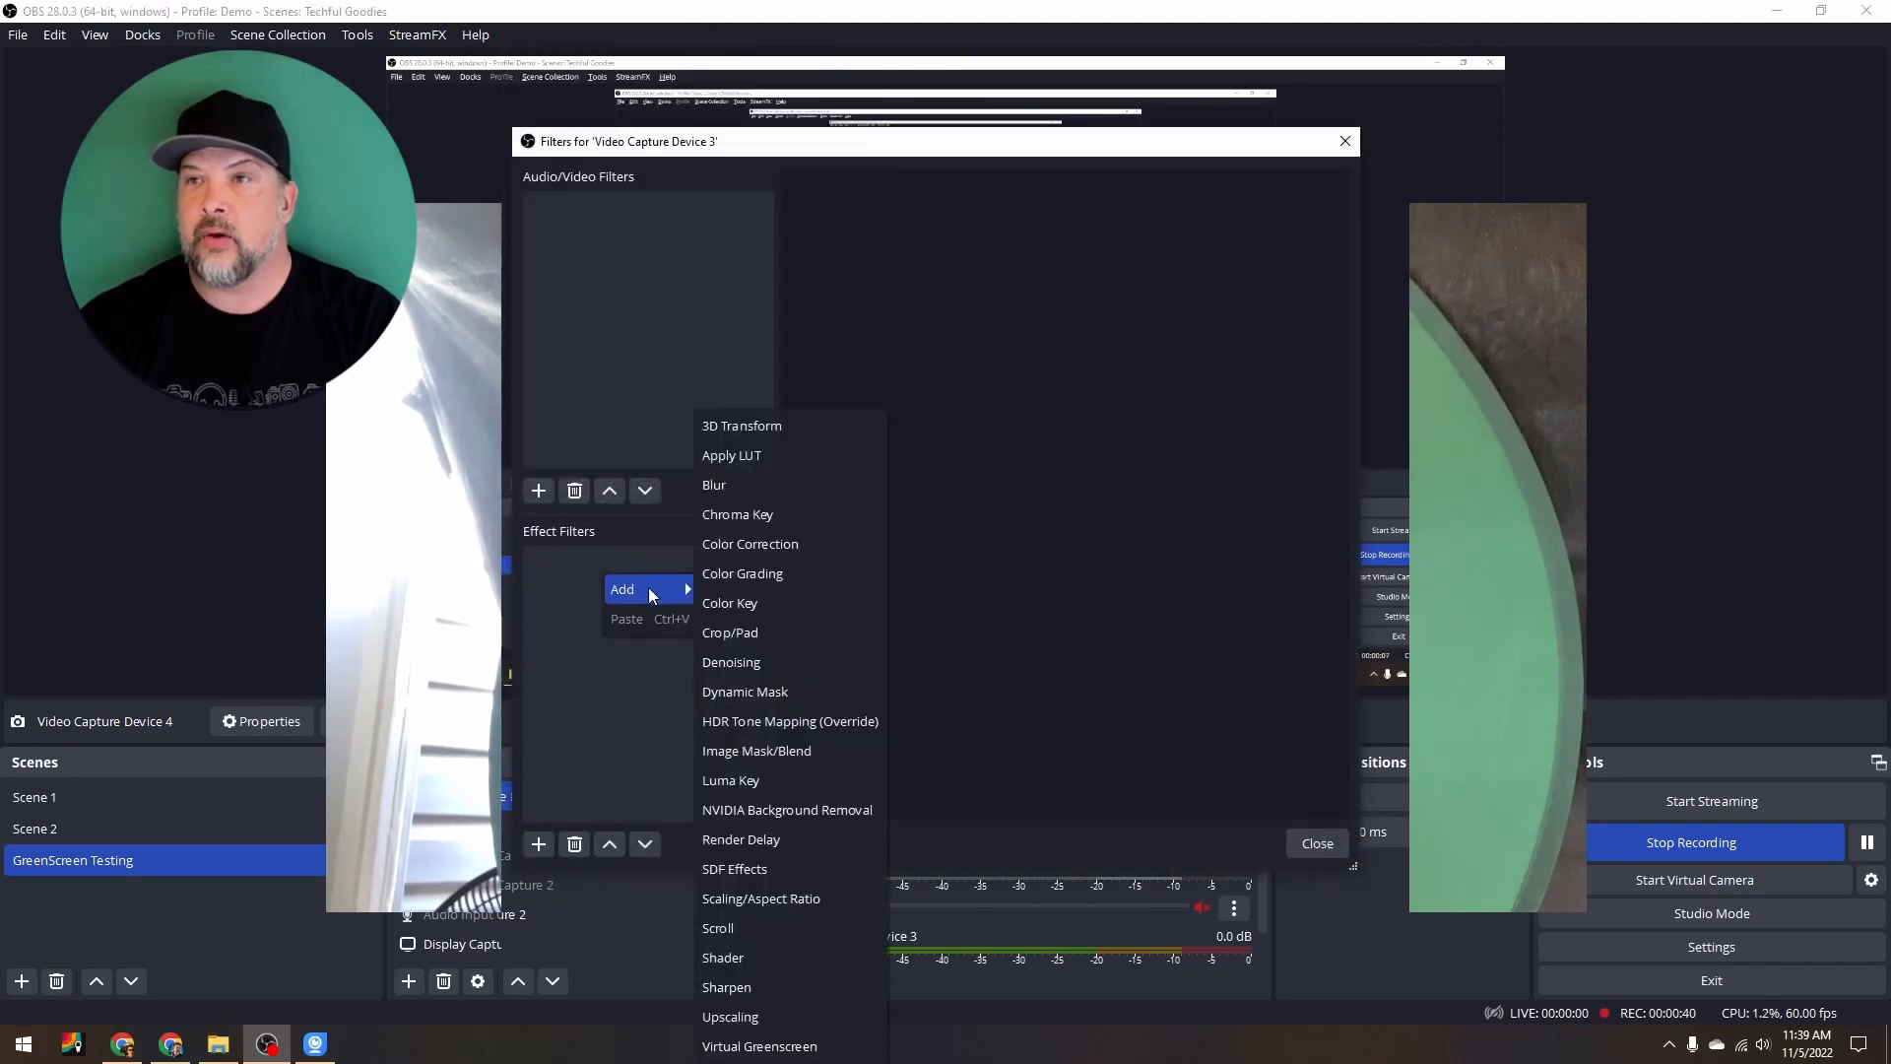
Add a Chroma Key filter to the webcam source with Similarity 599 and Spill Reduction 183
{"action": "left_click", "coordinate": [737, 514]}
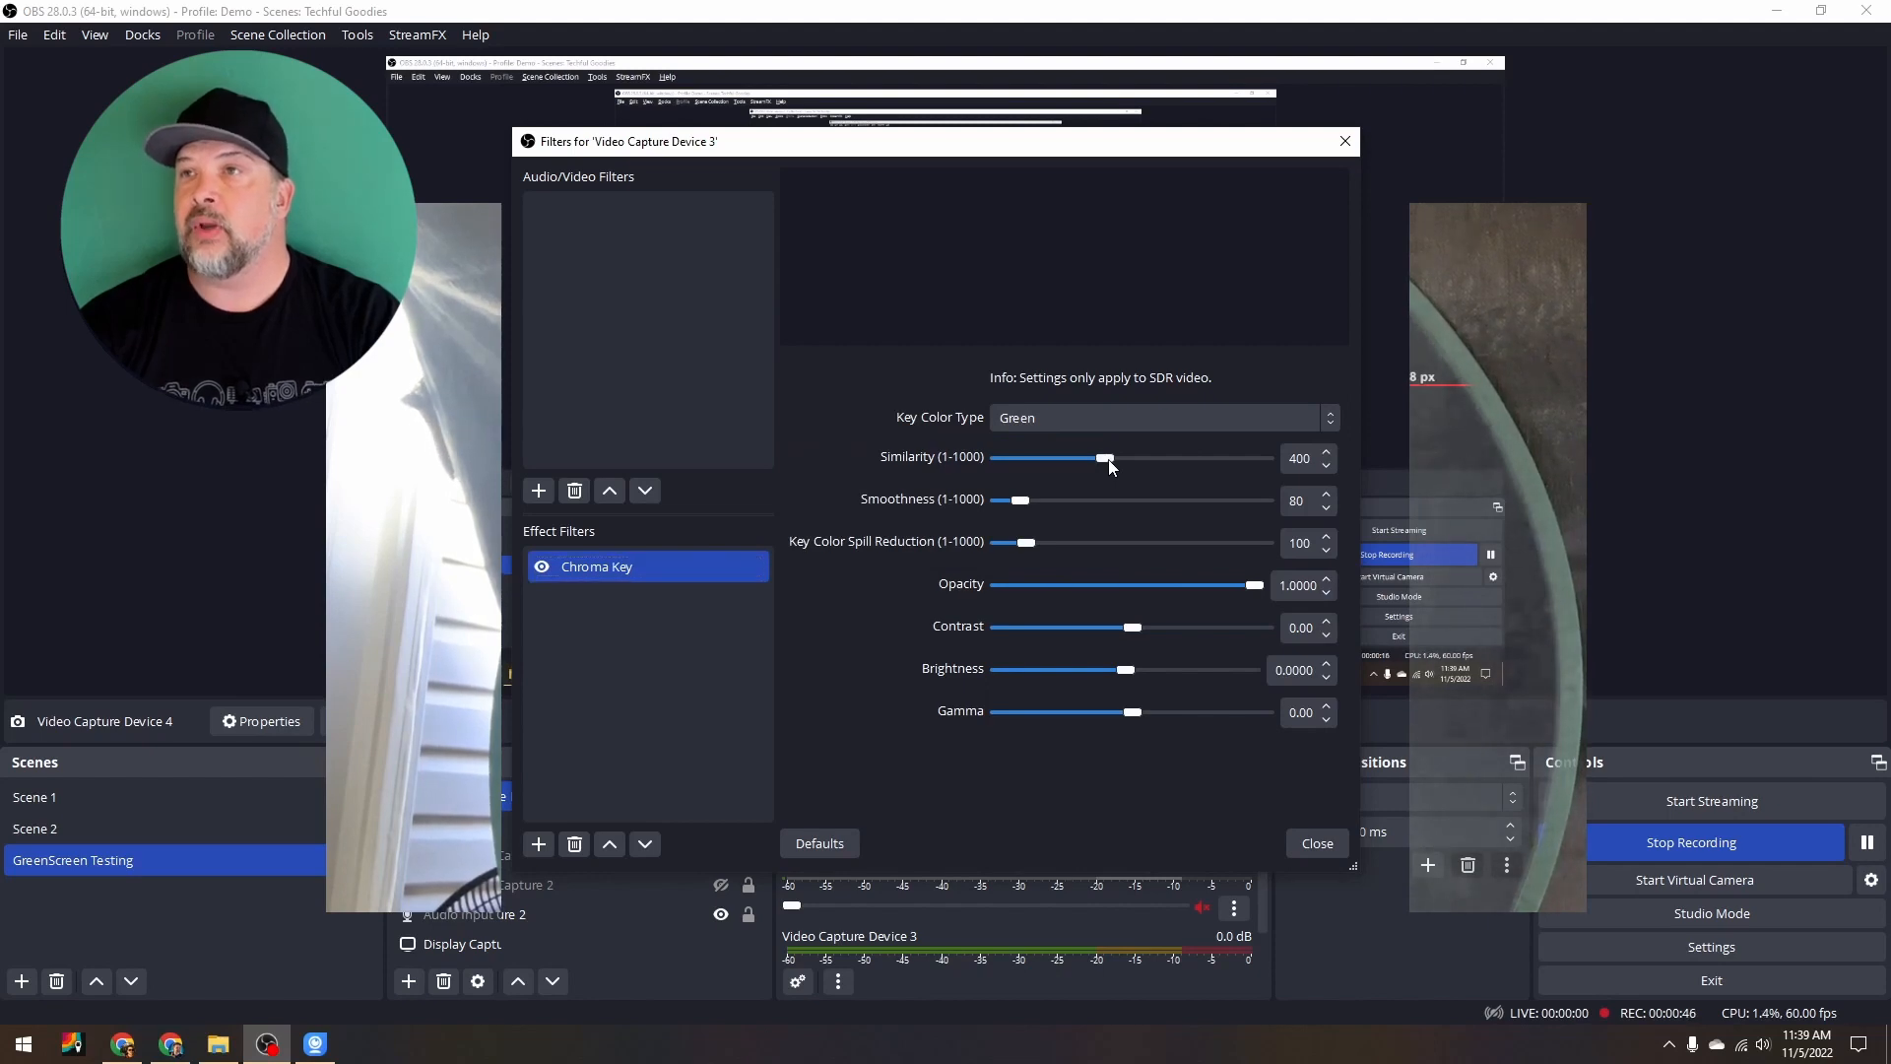
{"action": "left_click_drag", "start_coordinate": [1104, 459], "coordinate": [1152, 459]}
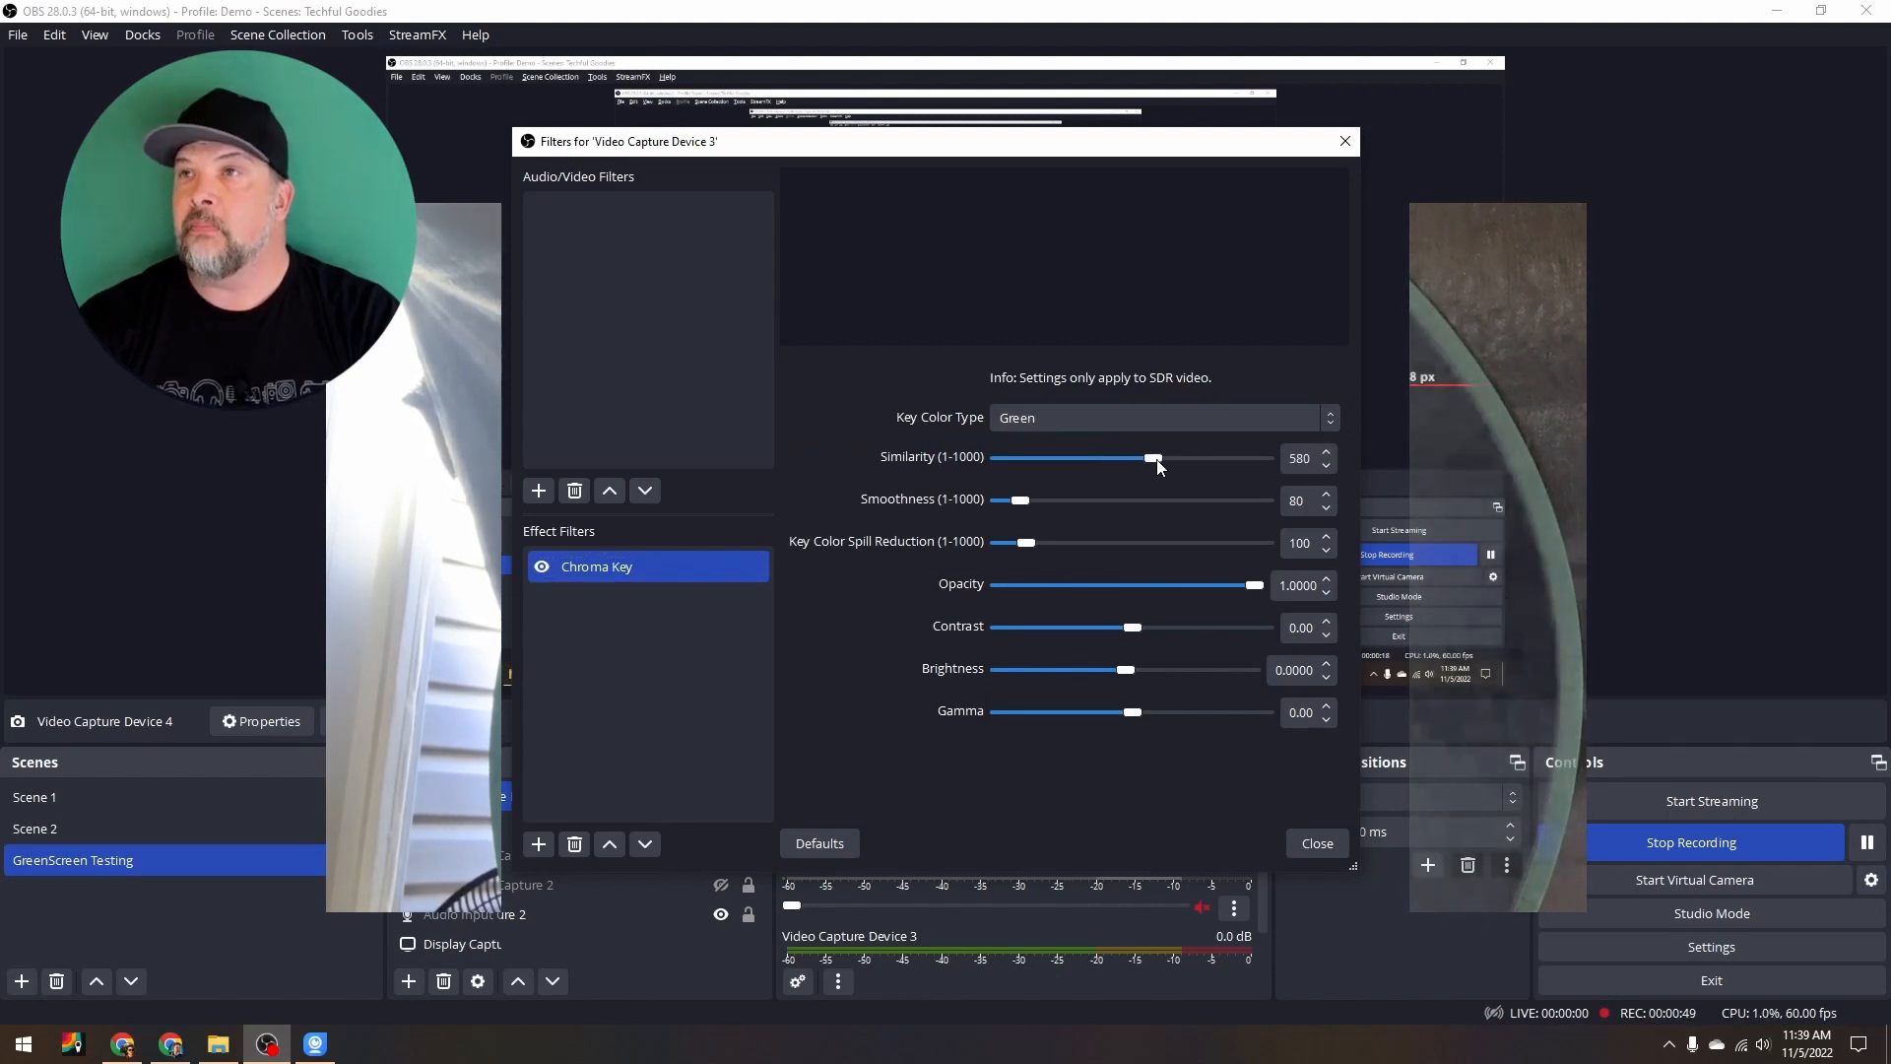
{"action": "left_click_drag", "start_coordinate": [1152, 457], "coordinate": [1156, 457]}
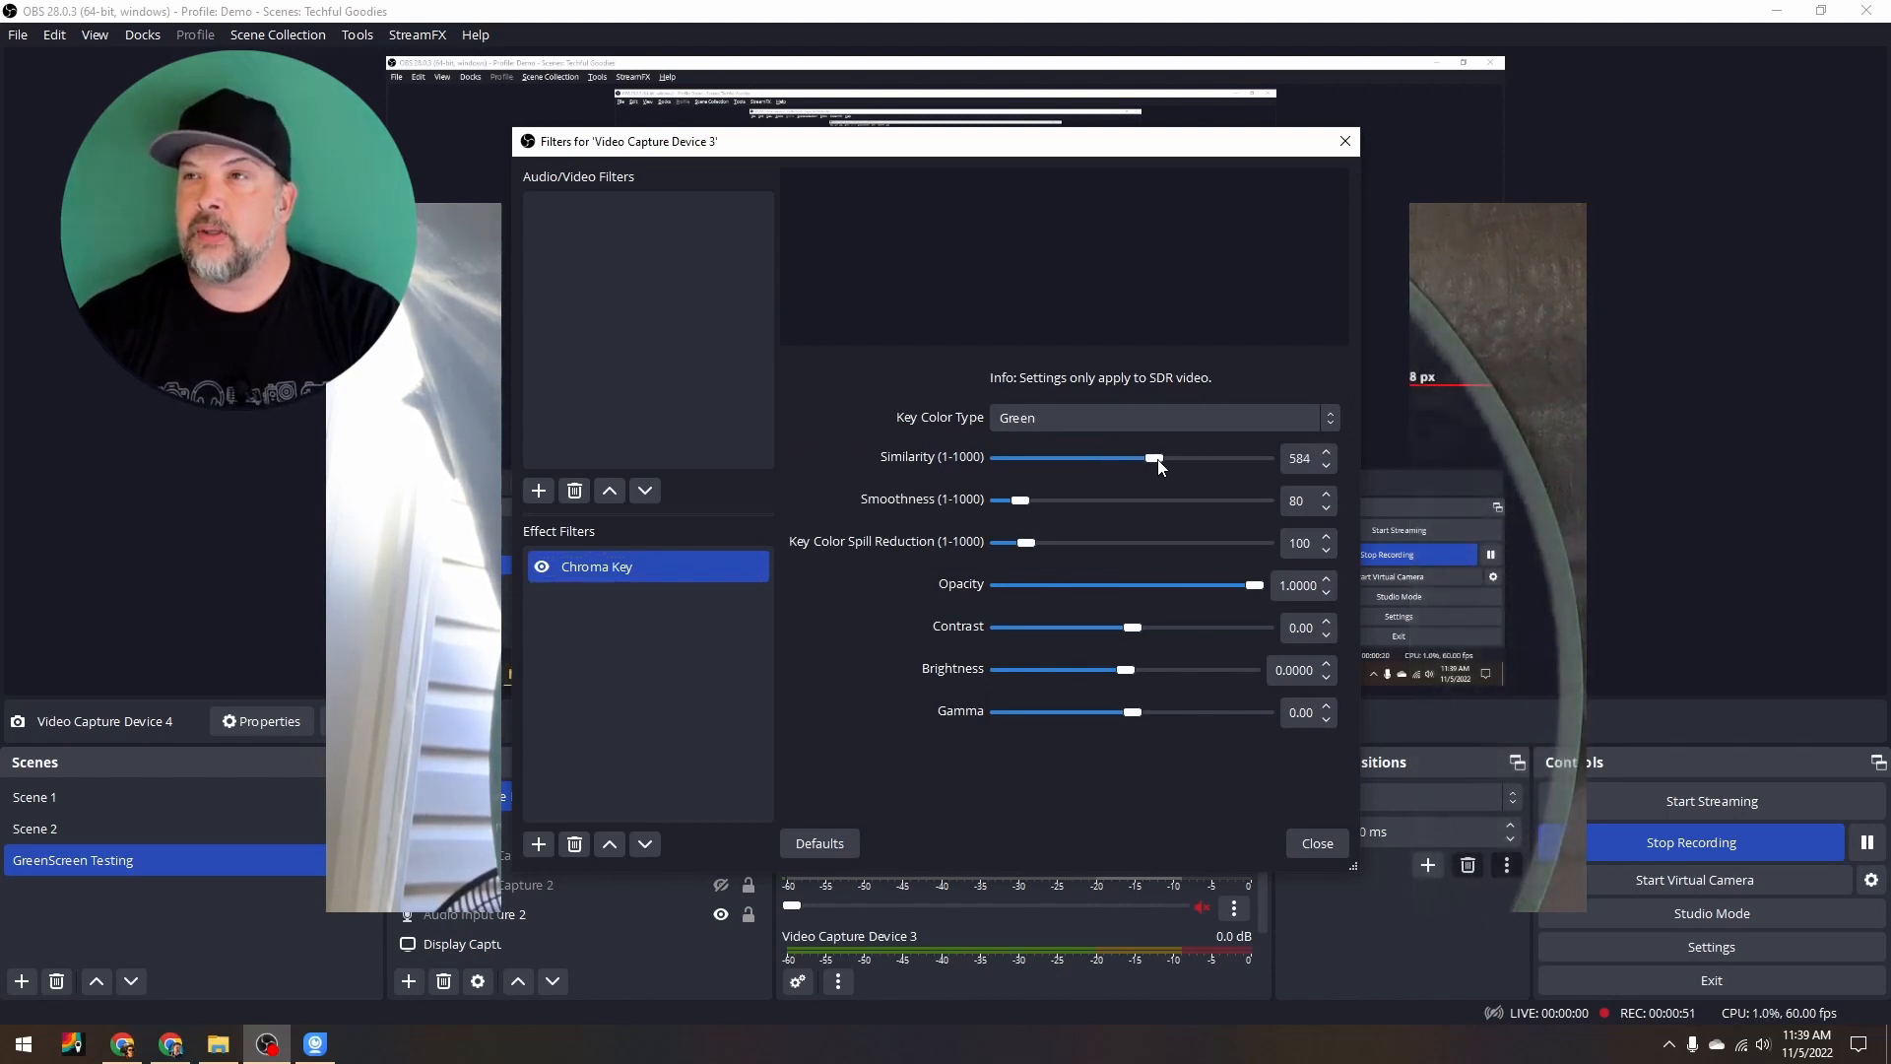
{"action": "left_click_drag", "start_coordinate": [1154, 457], "coordinate": [1160, 457]}
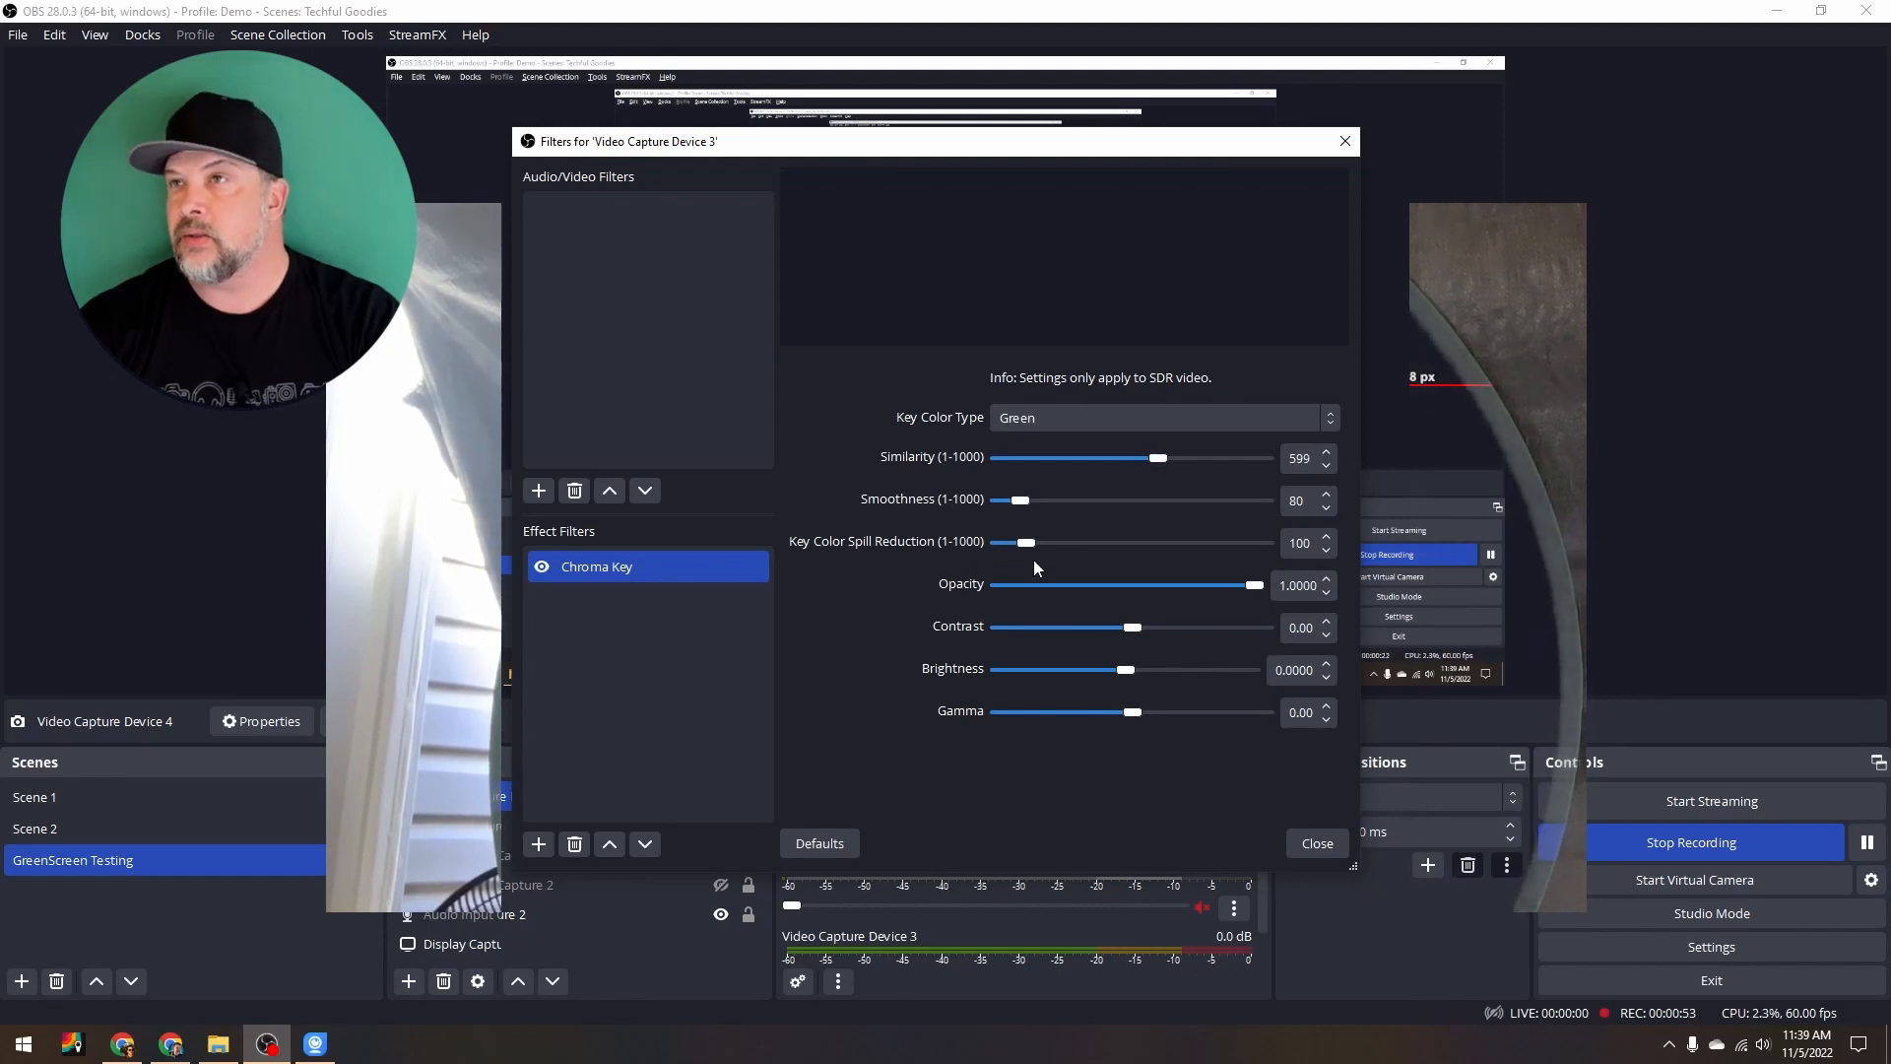
{"action": "left_click_drag", "start_coordinate": [1023, 542], "coordinate": [1048, 542]}
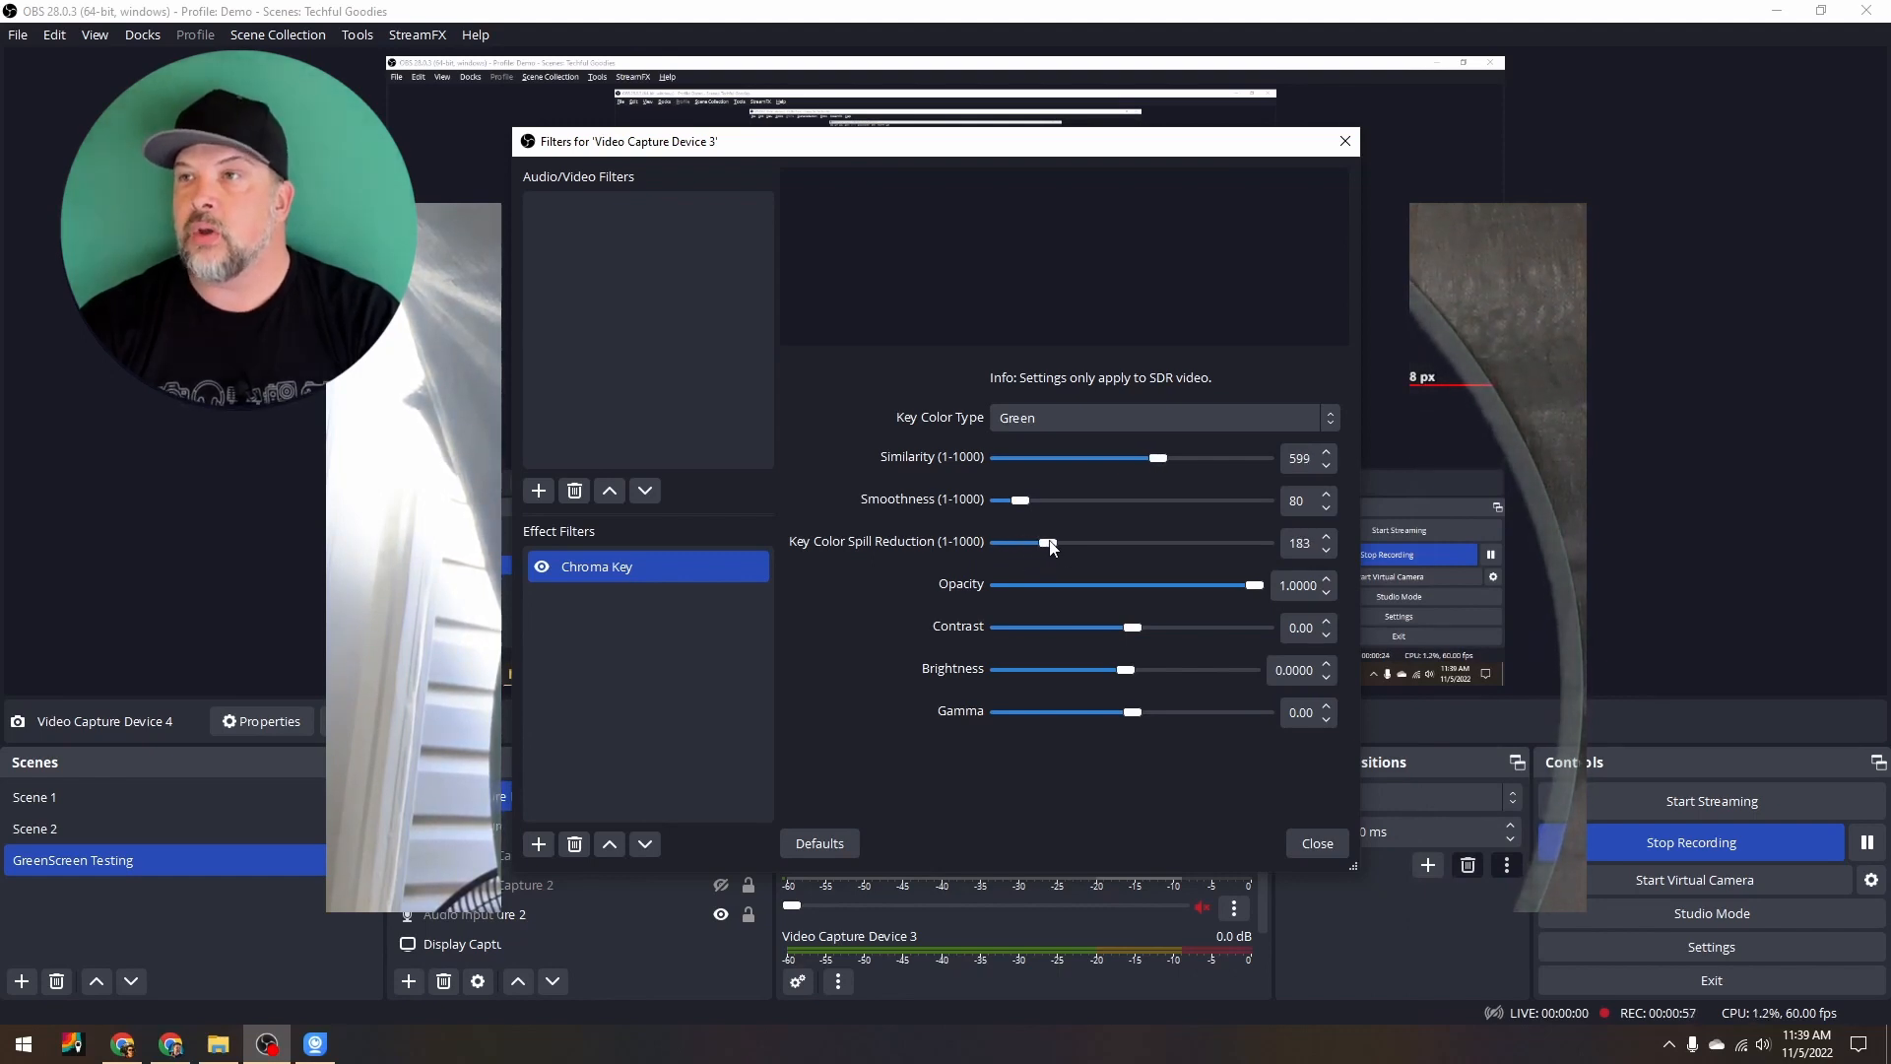
{"action": "left_click", "coordinate": [1316, 841]}
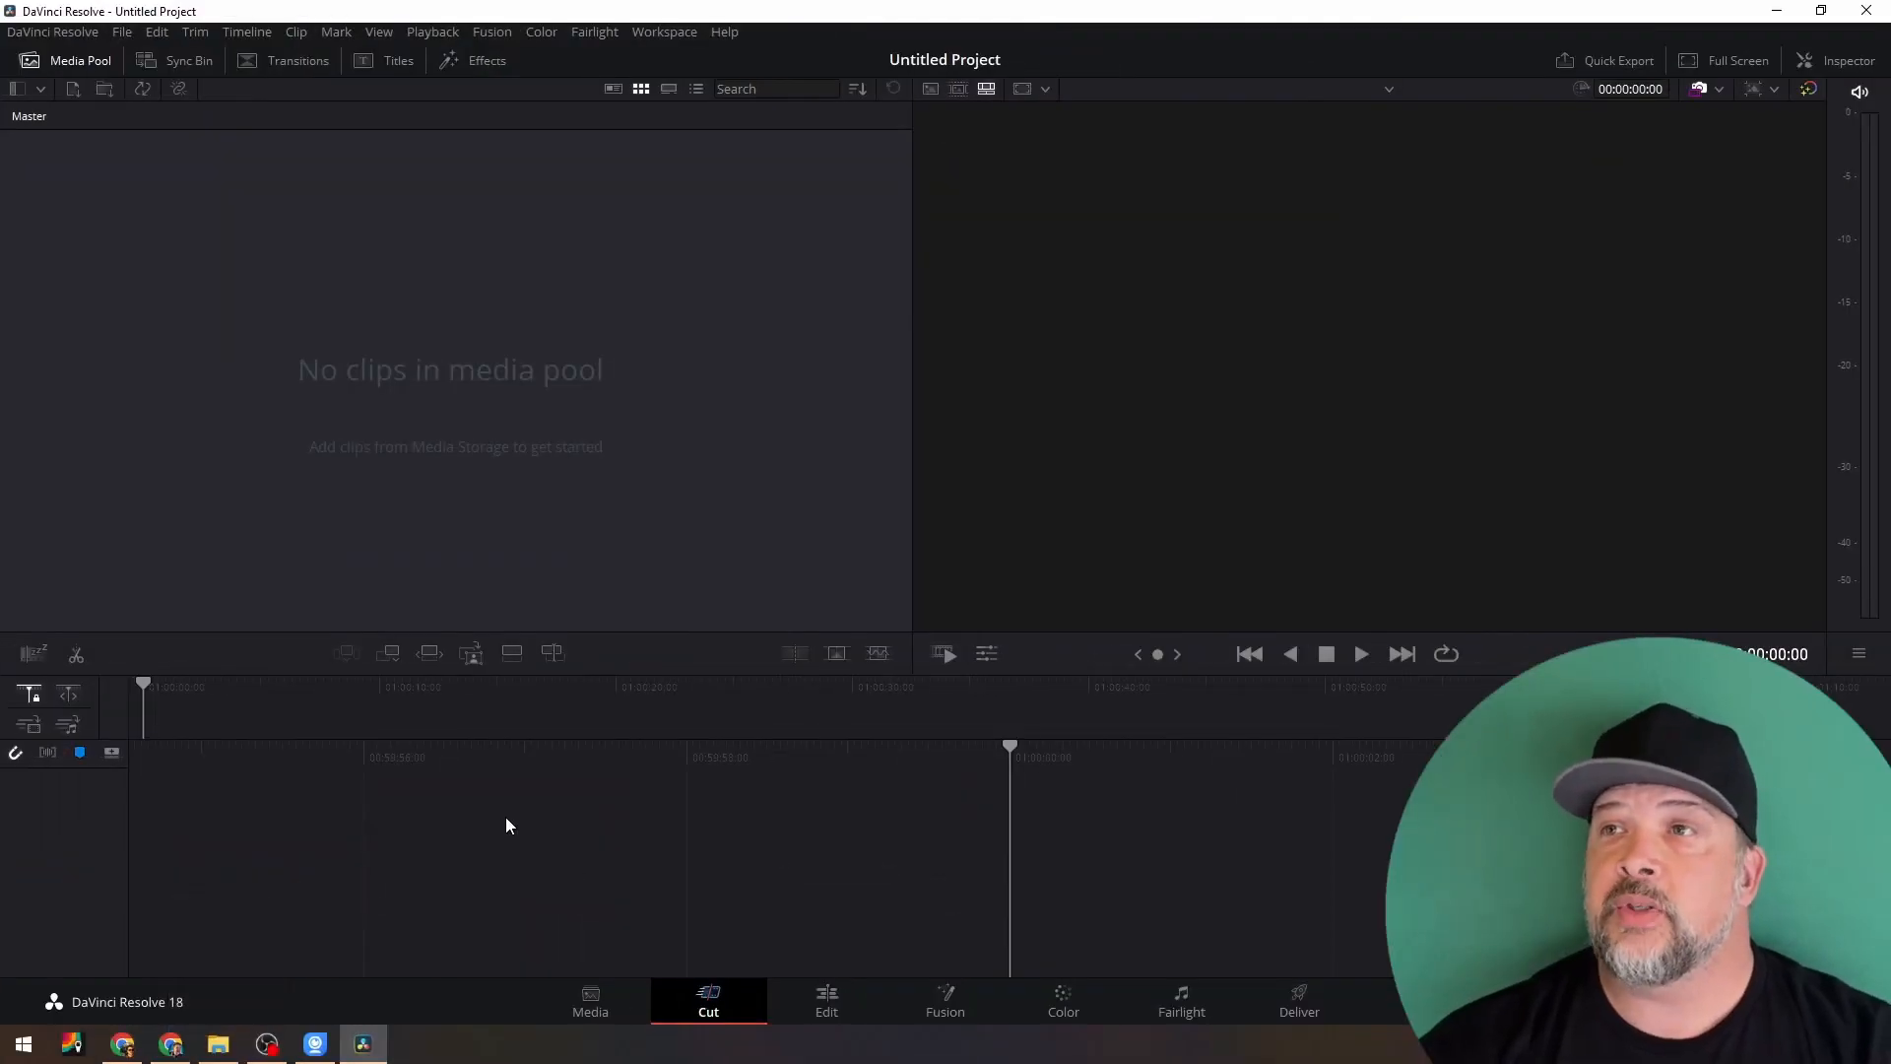
{"action": "mouse_move", "coordinate": [489, 827]}
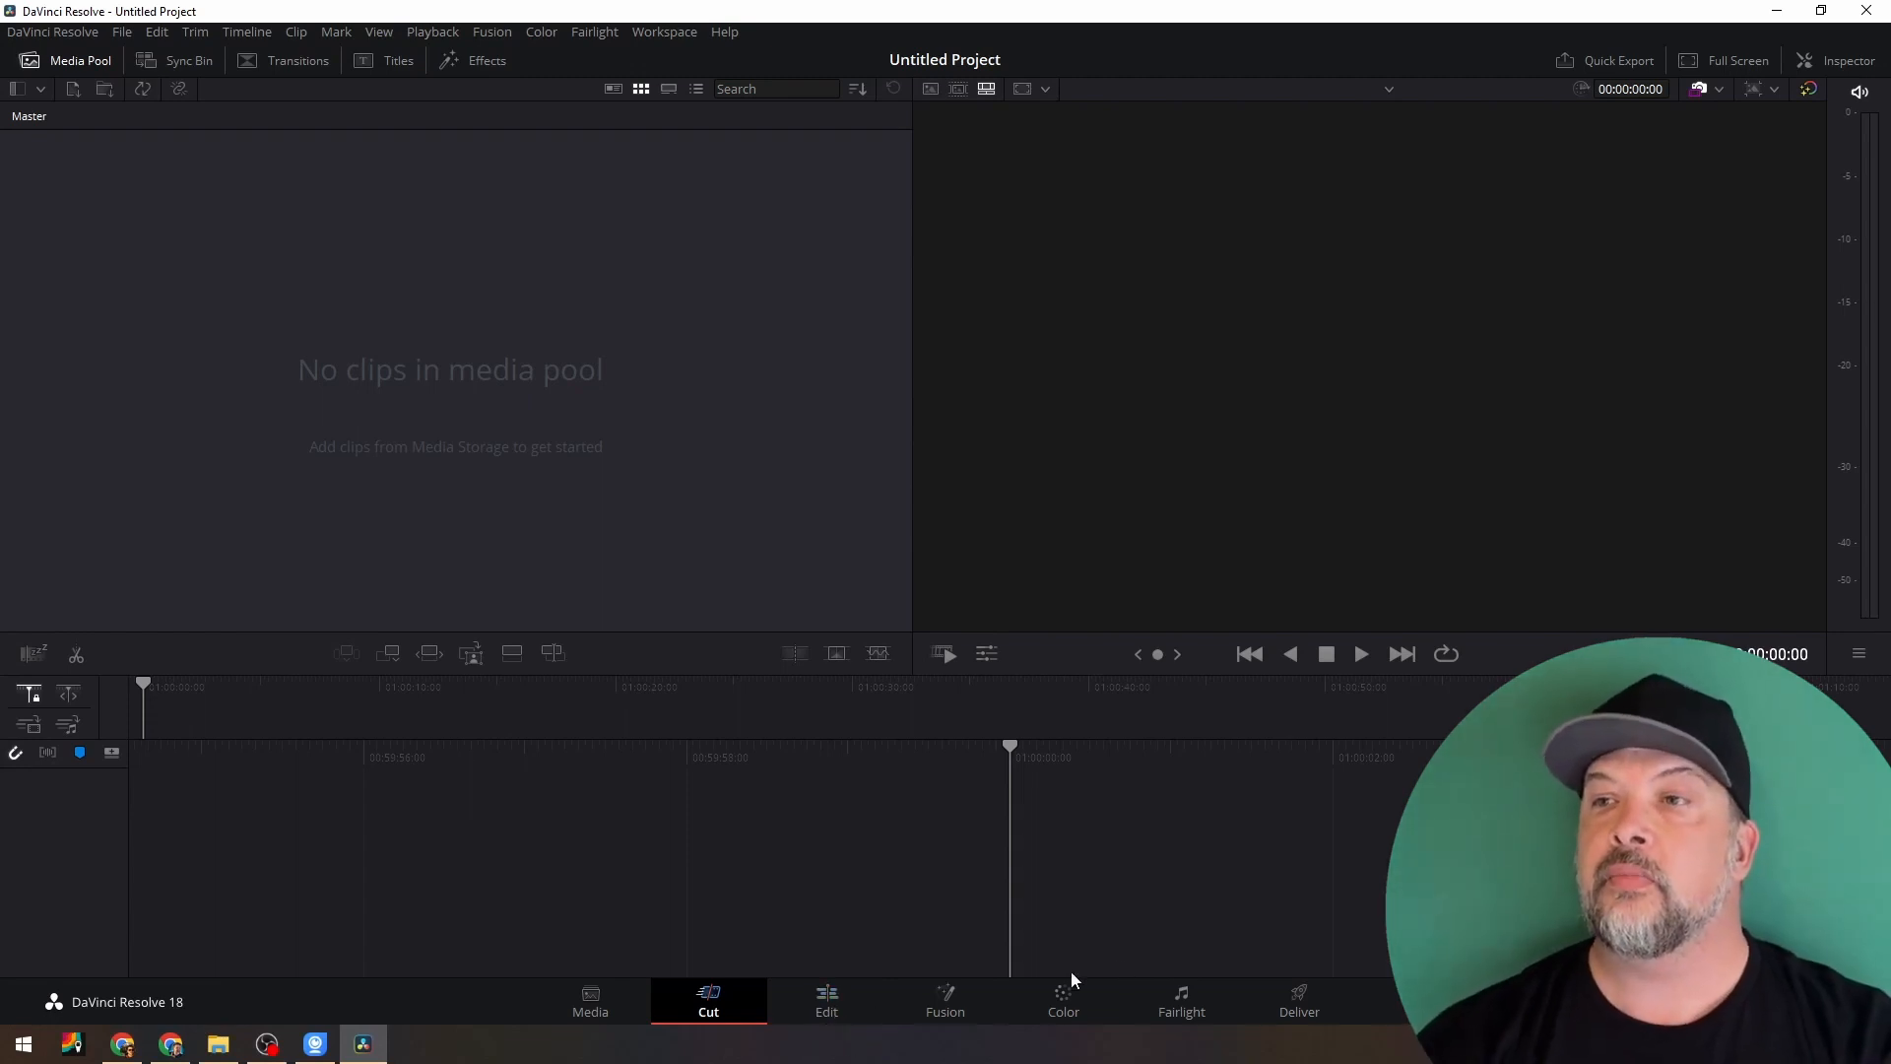
Switch to the Edit page showing the webcam clip on Timeline 1
{"action": "left_click", "coordinate": [825, 999]}
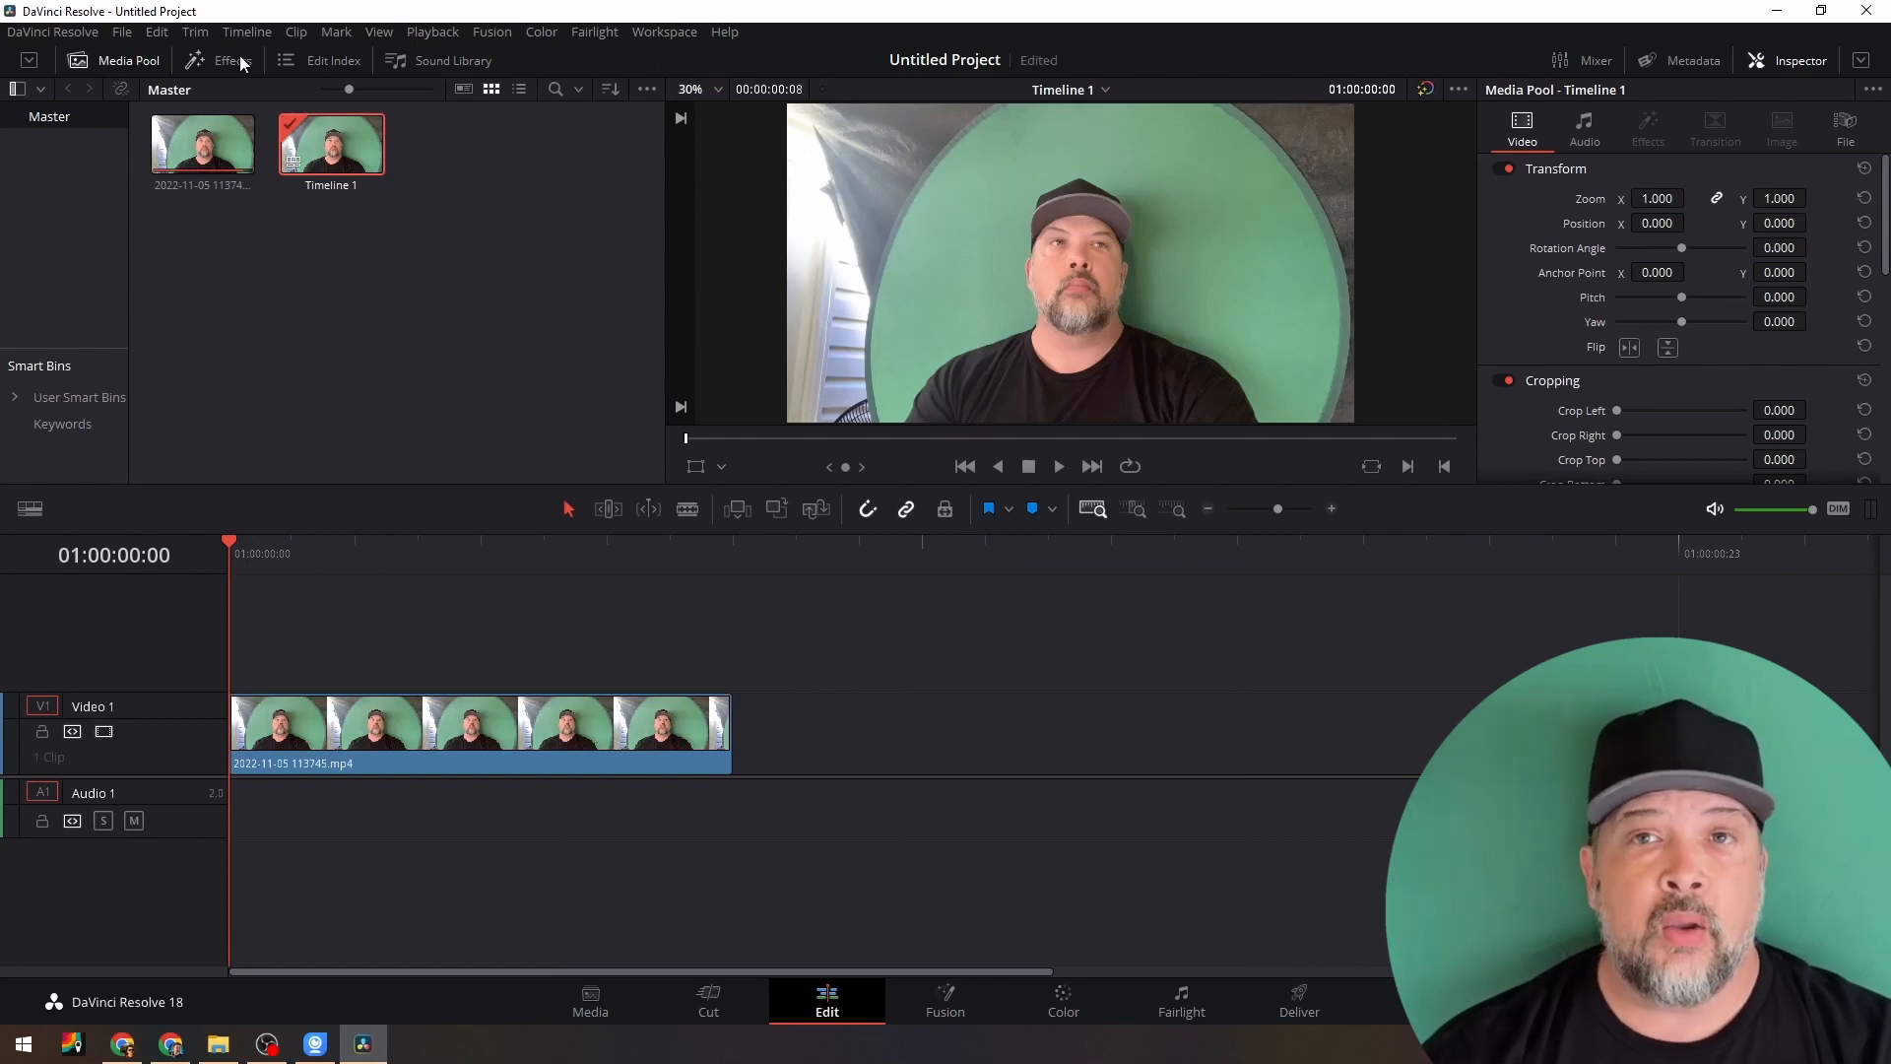
Apply a Transform effect to the webcam clip with crop Edge Rounding raised into a circle
{"action": "left_click", "coordinate": [233, 61]}
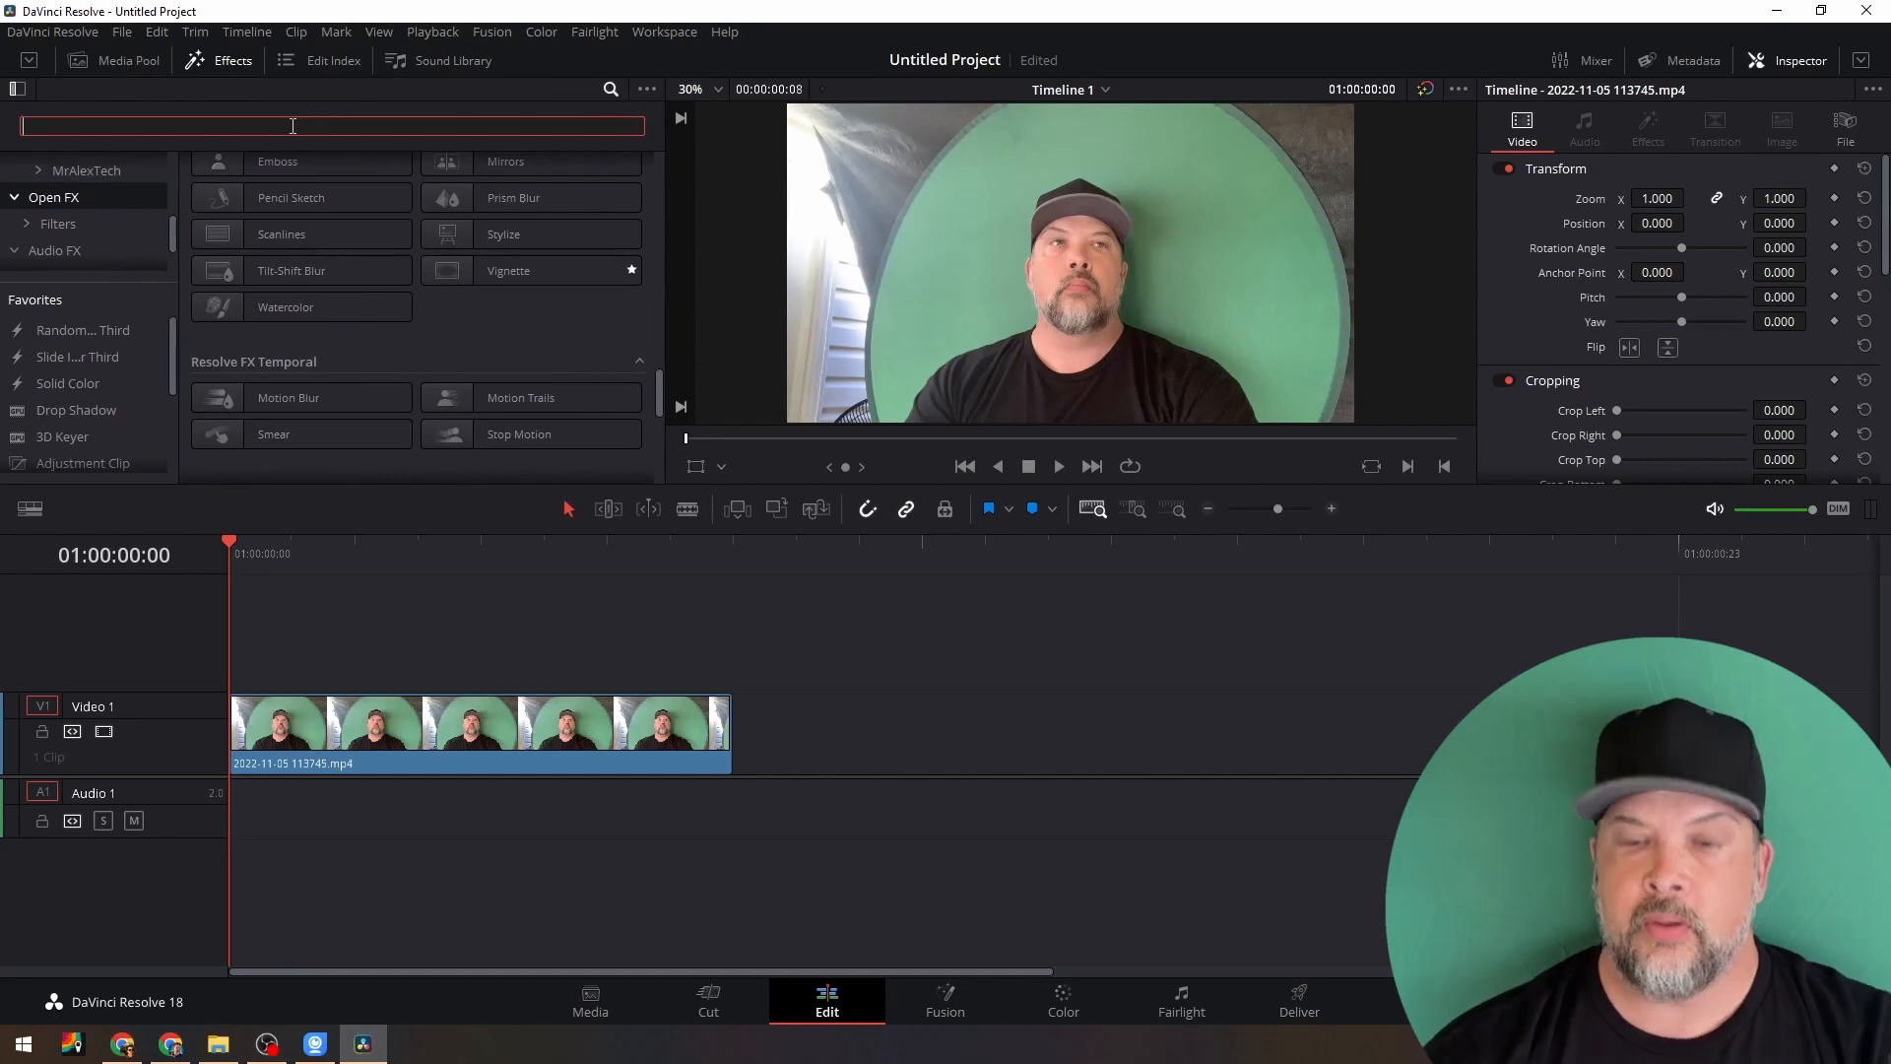
{"action": "type", "text": "transf"}
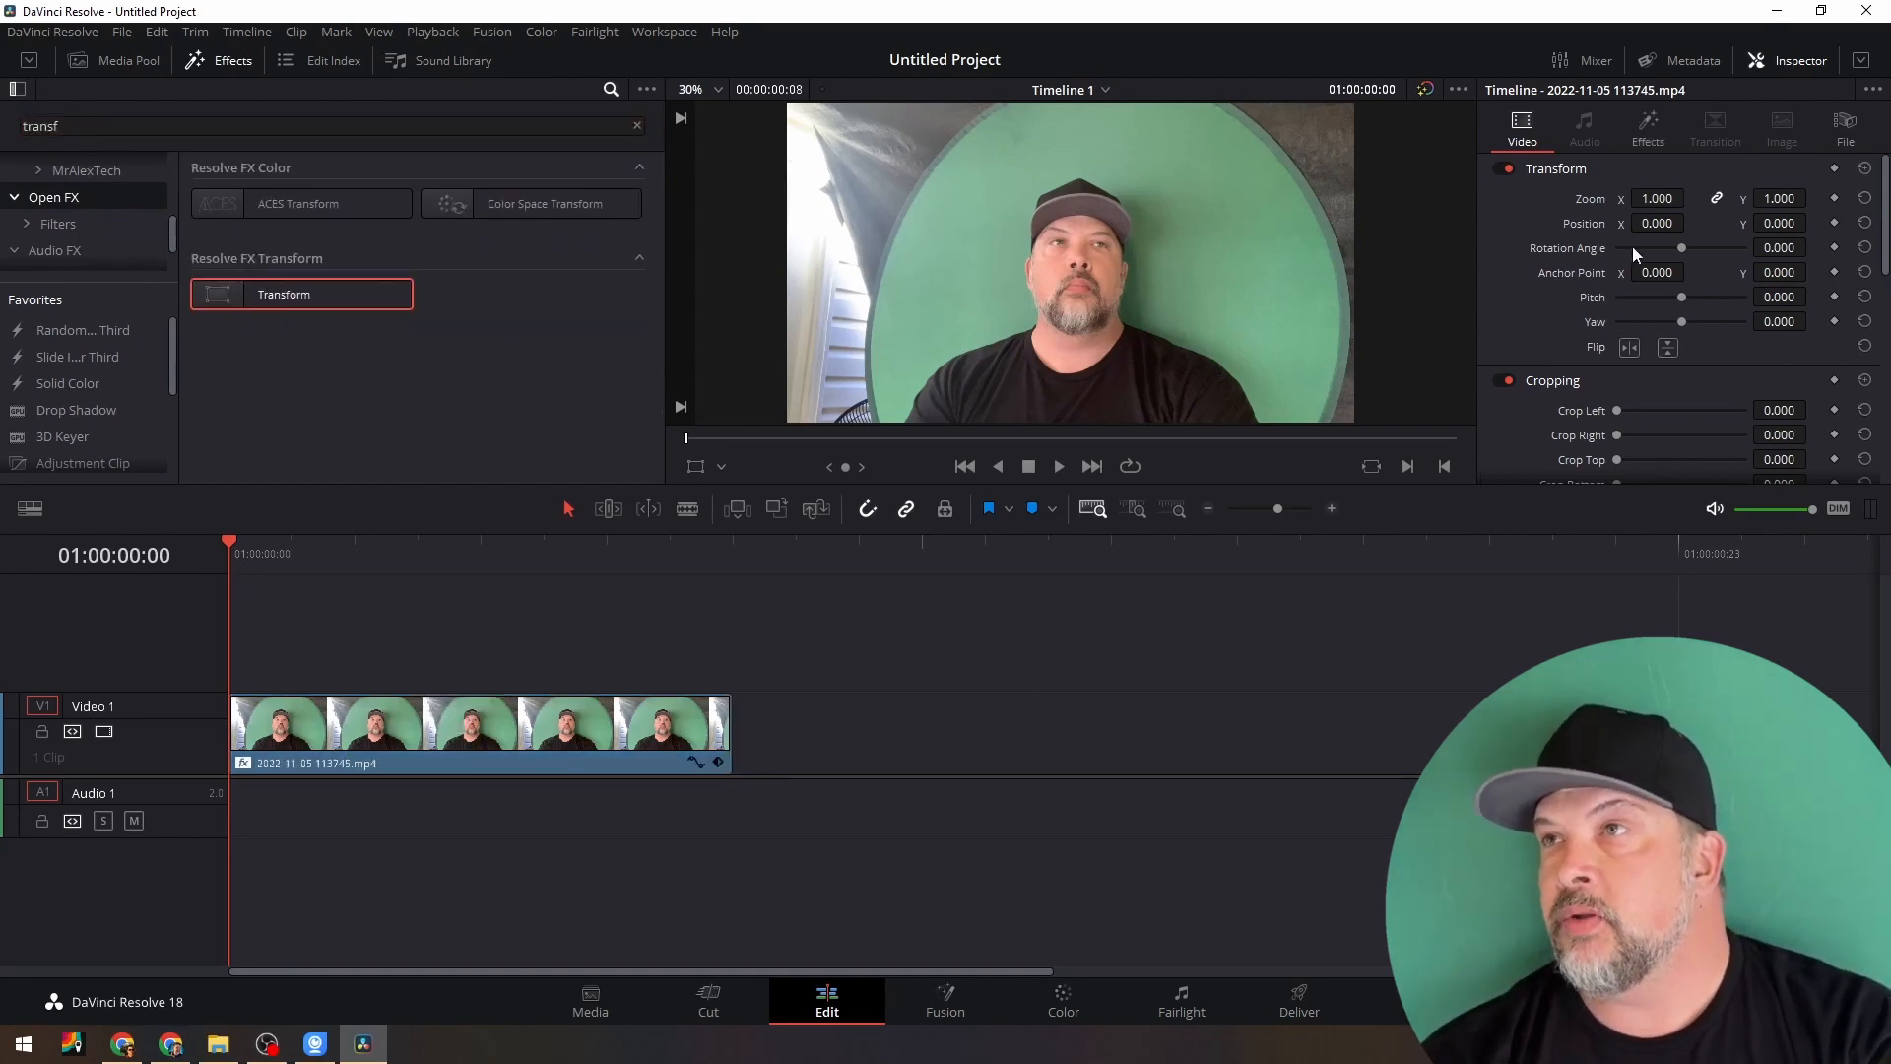
{"action": "left_click", "coordinate": [1647, 126]}
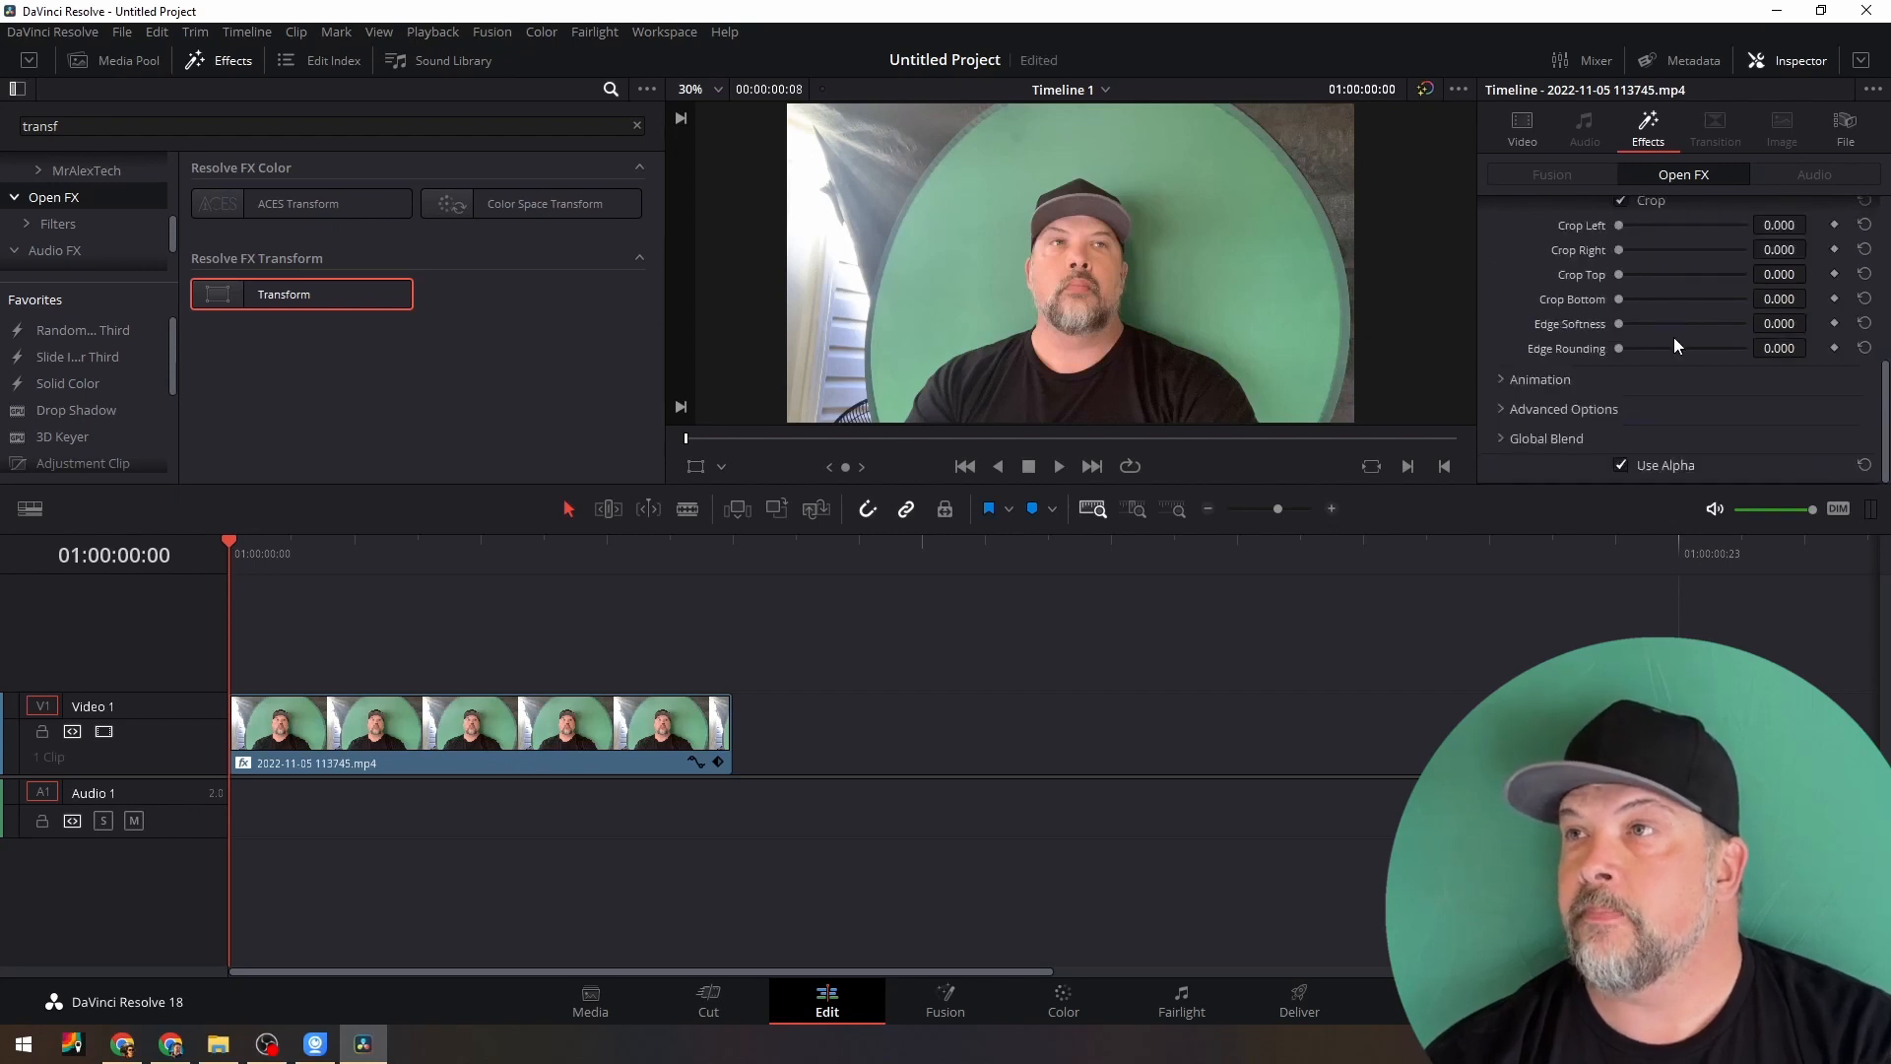
{"action": "left_click_drag", "start_coordinate": [1619, 349], "coordinate": [1716, 349]}
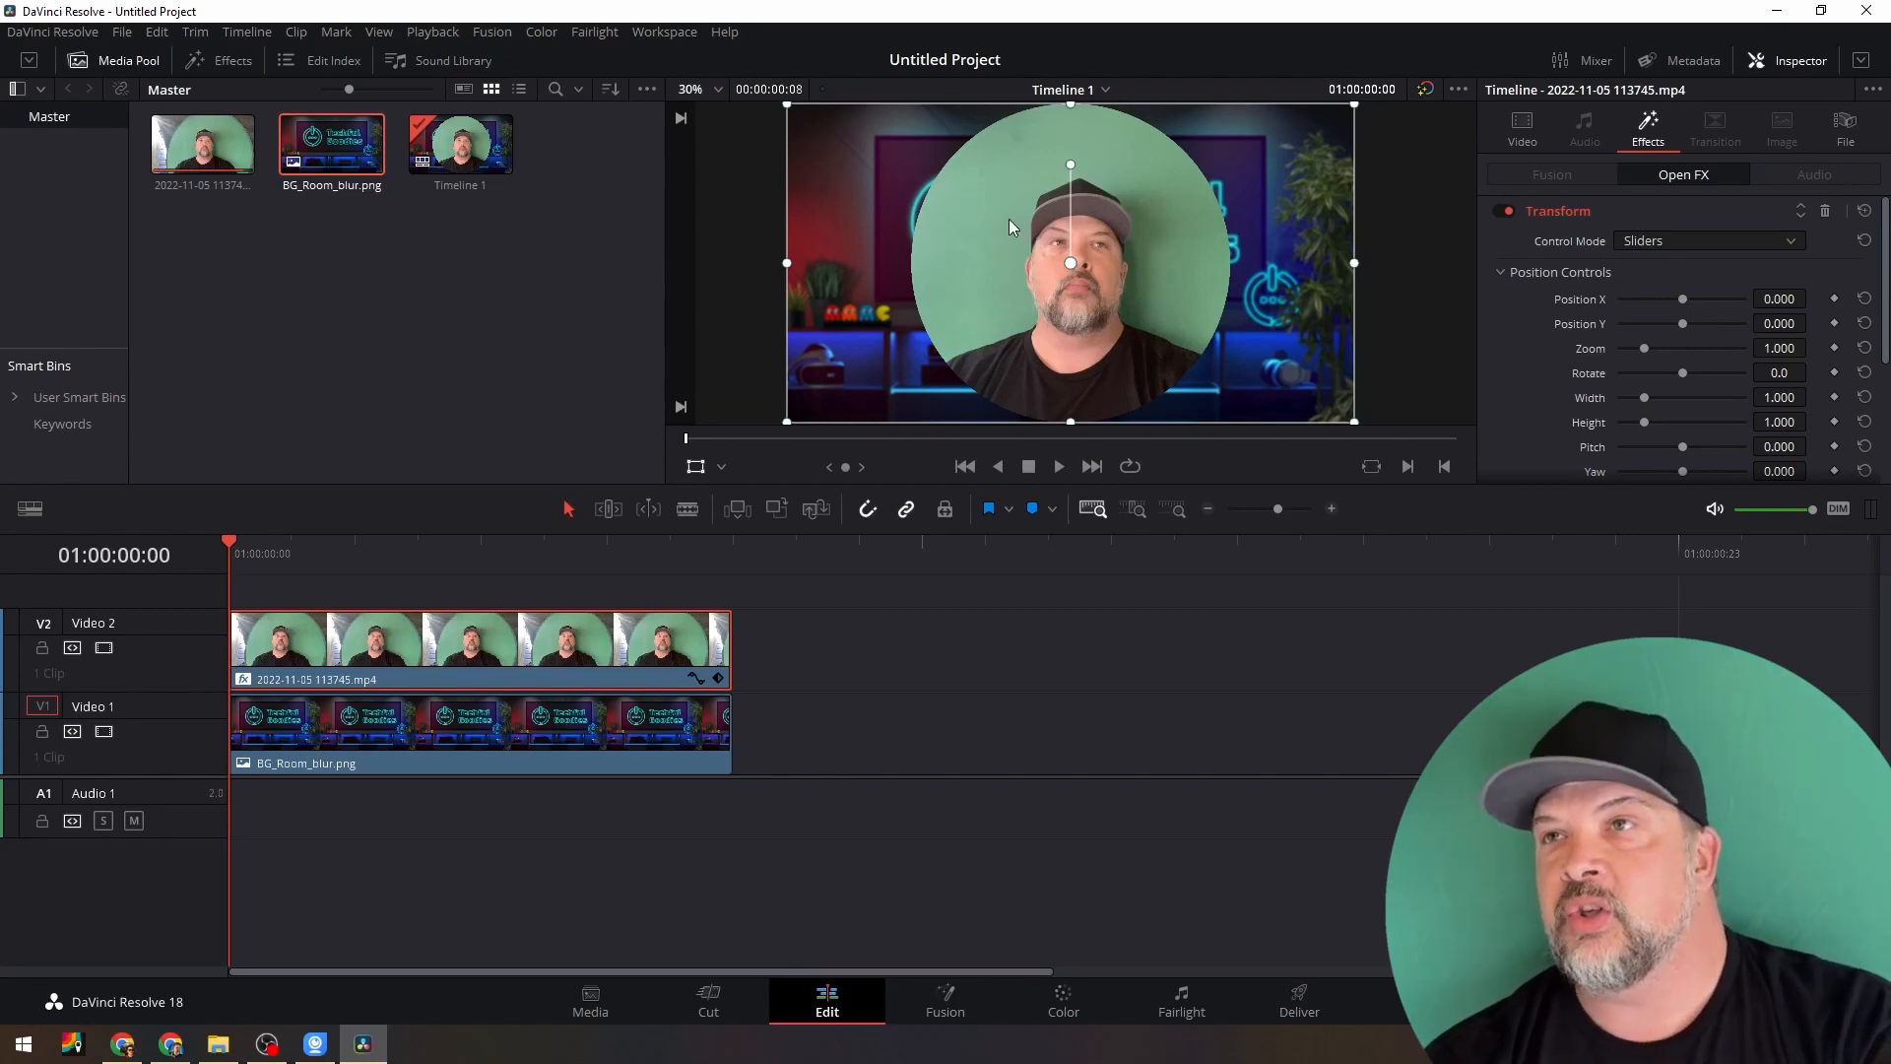
{"action": "mouse_move", "coordinate": [1291, 388]}
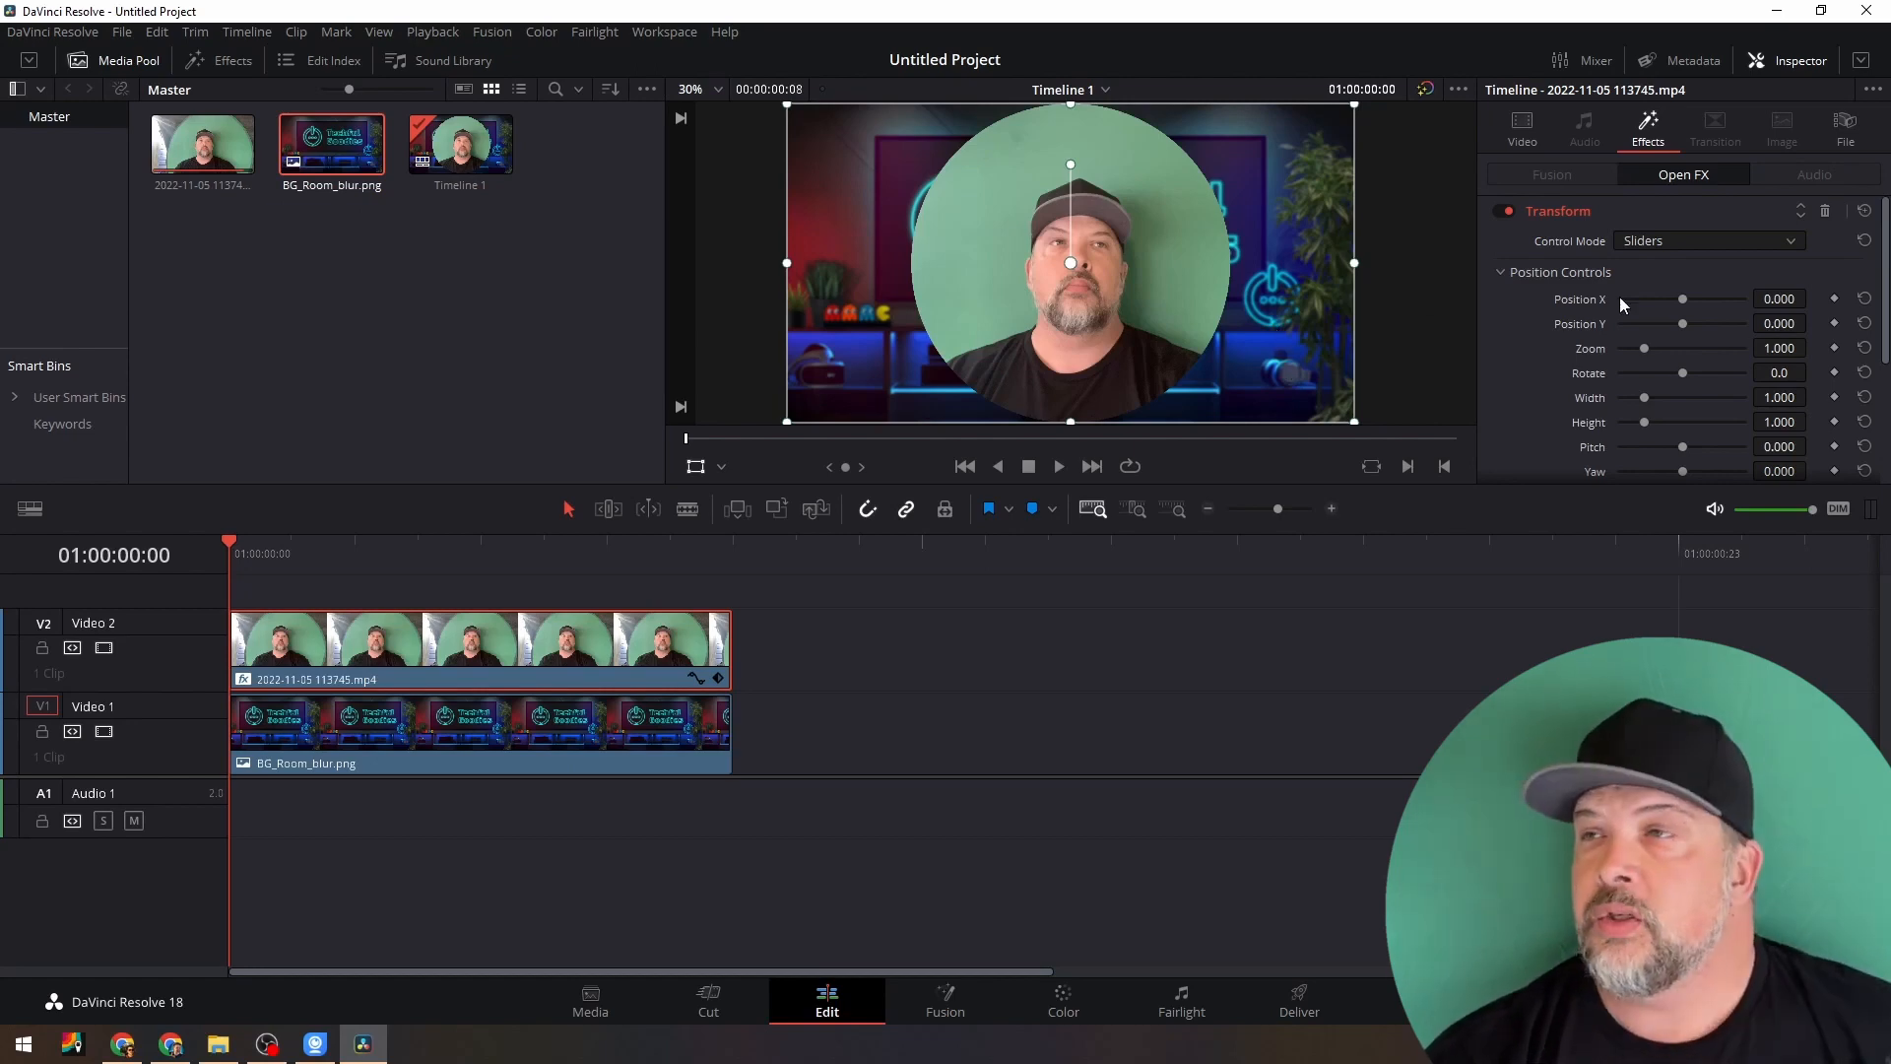
Set the webcam circle's Transform to Zoom 0.396, Position X -0.368, Position Y -0.283
{"action": "left_click_drag", "start_coordinate": [1683, 349], "coordinate": [1641, 349]}
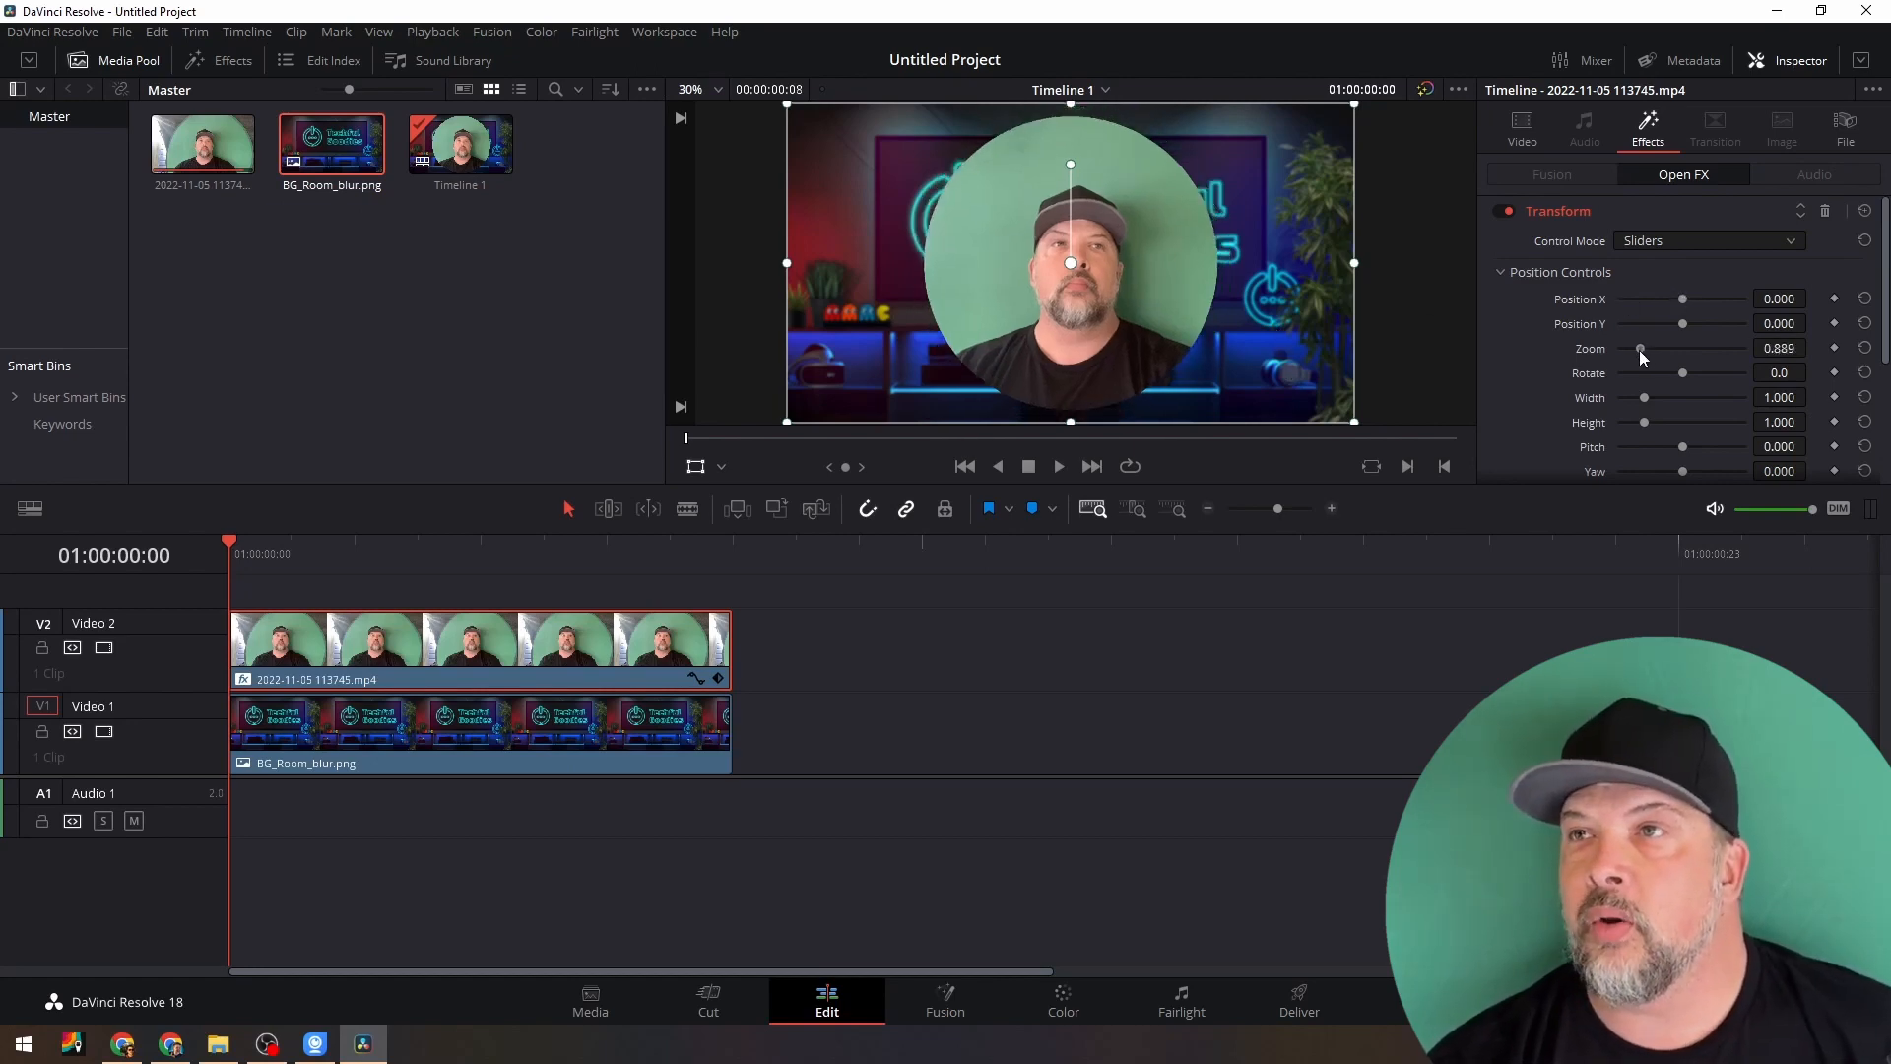
{"action": "left_click_drag", "start_coordinate": [1641, 349], "coordinate": [1622, 349]}
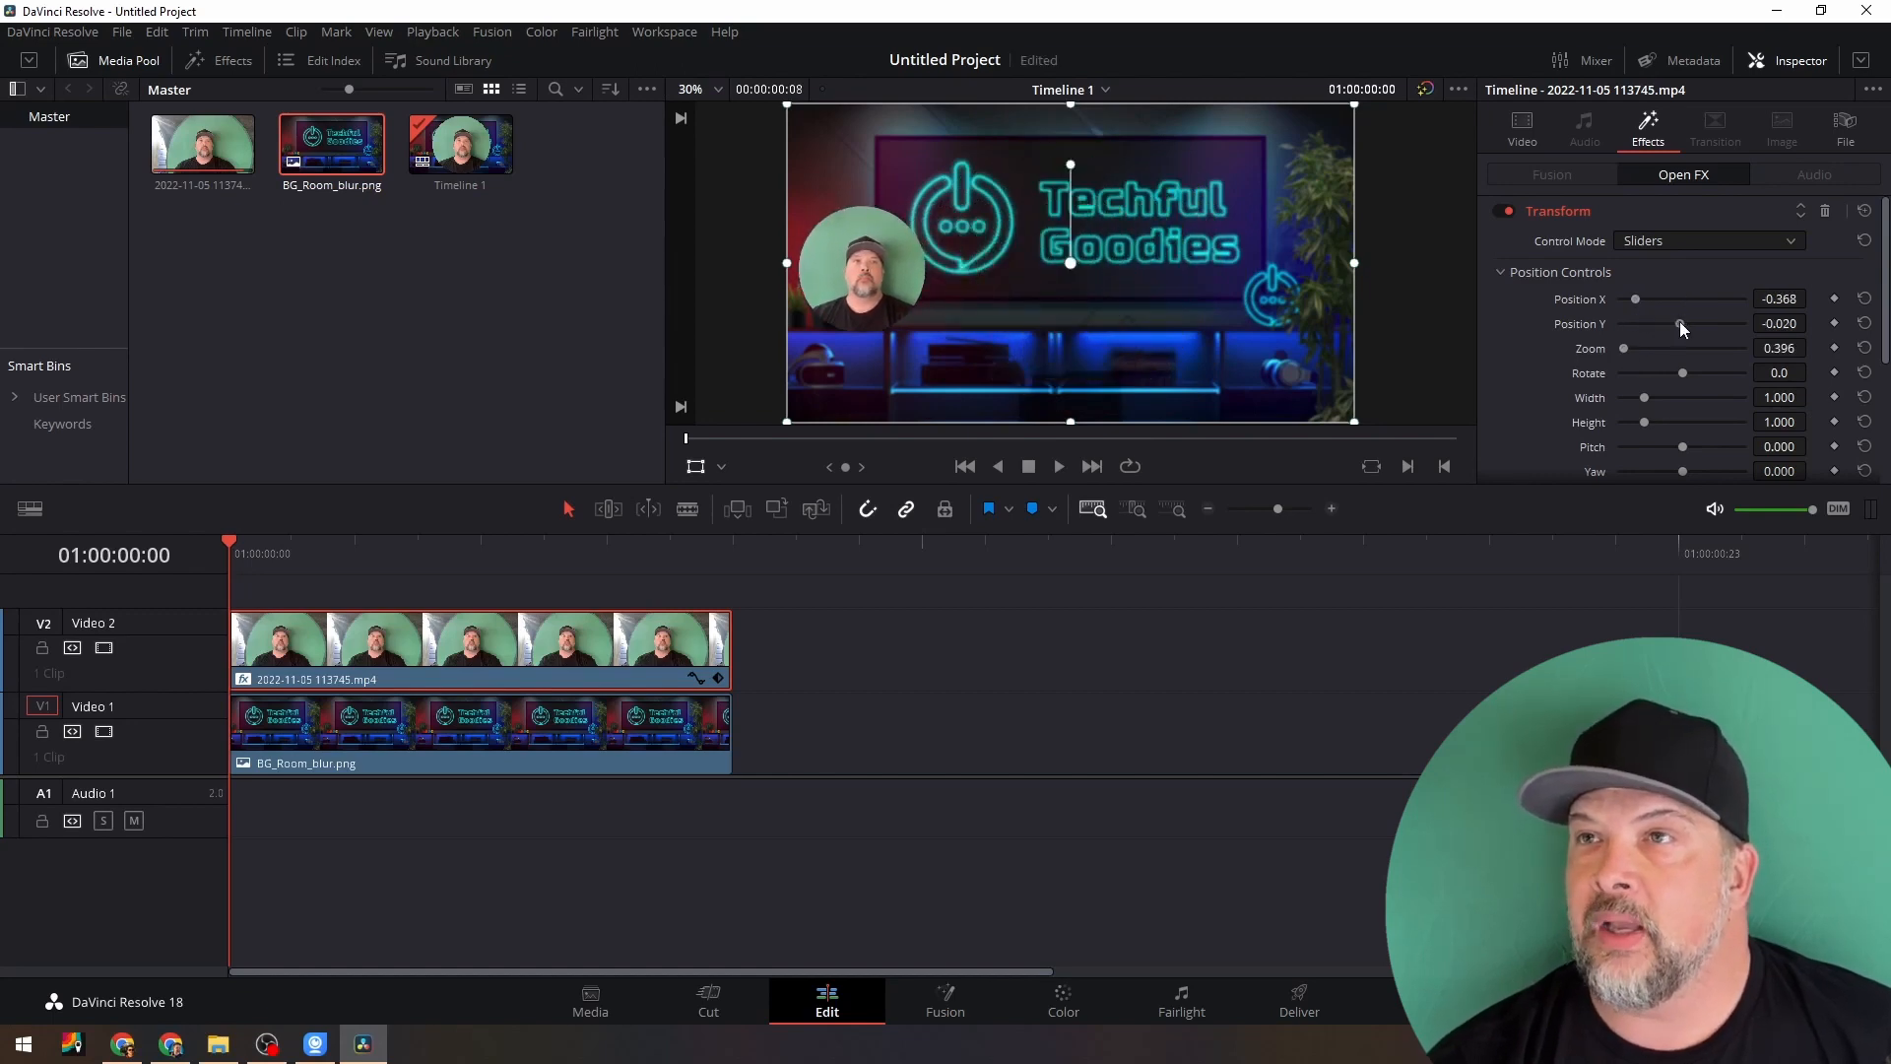
{"action": "left_click_drag", "start_coordinate": [1647, 324], "coordinate": [1647, 323]}
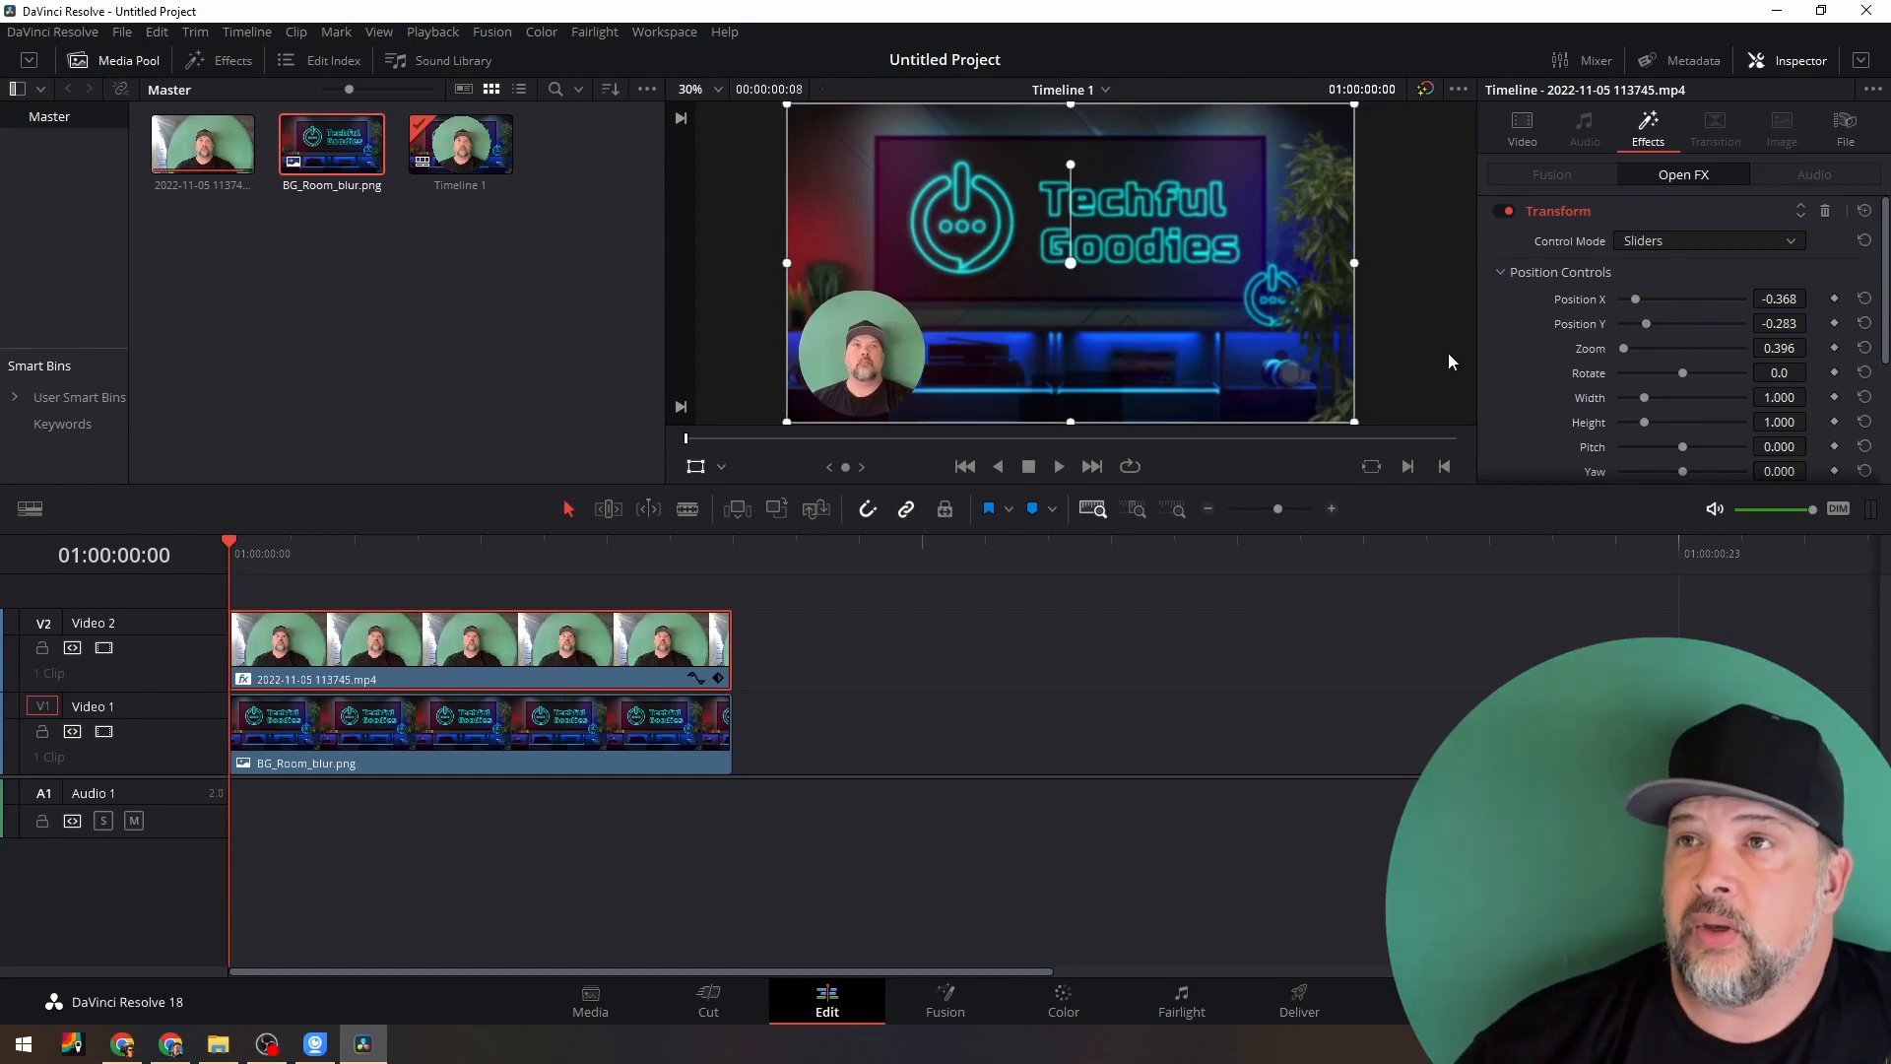
{"action": "mouse_move", "coordinate": [857, 575]}
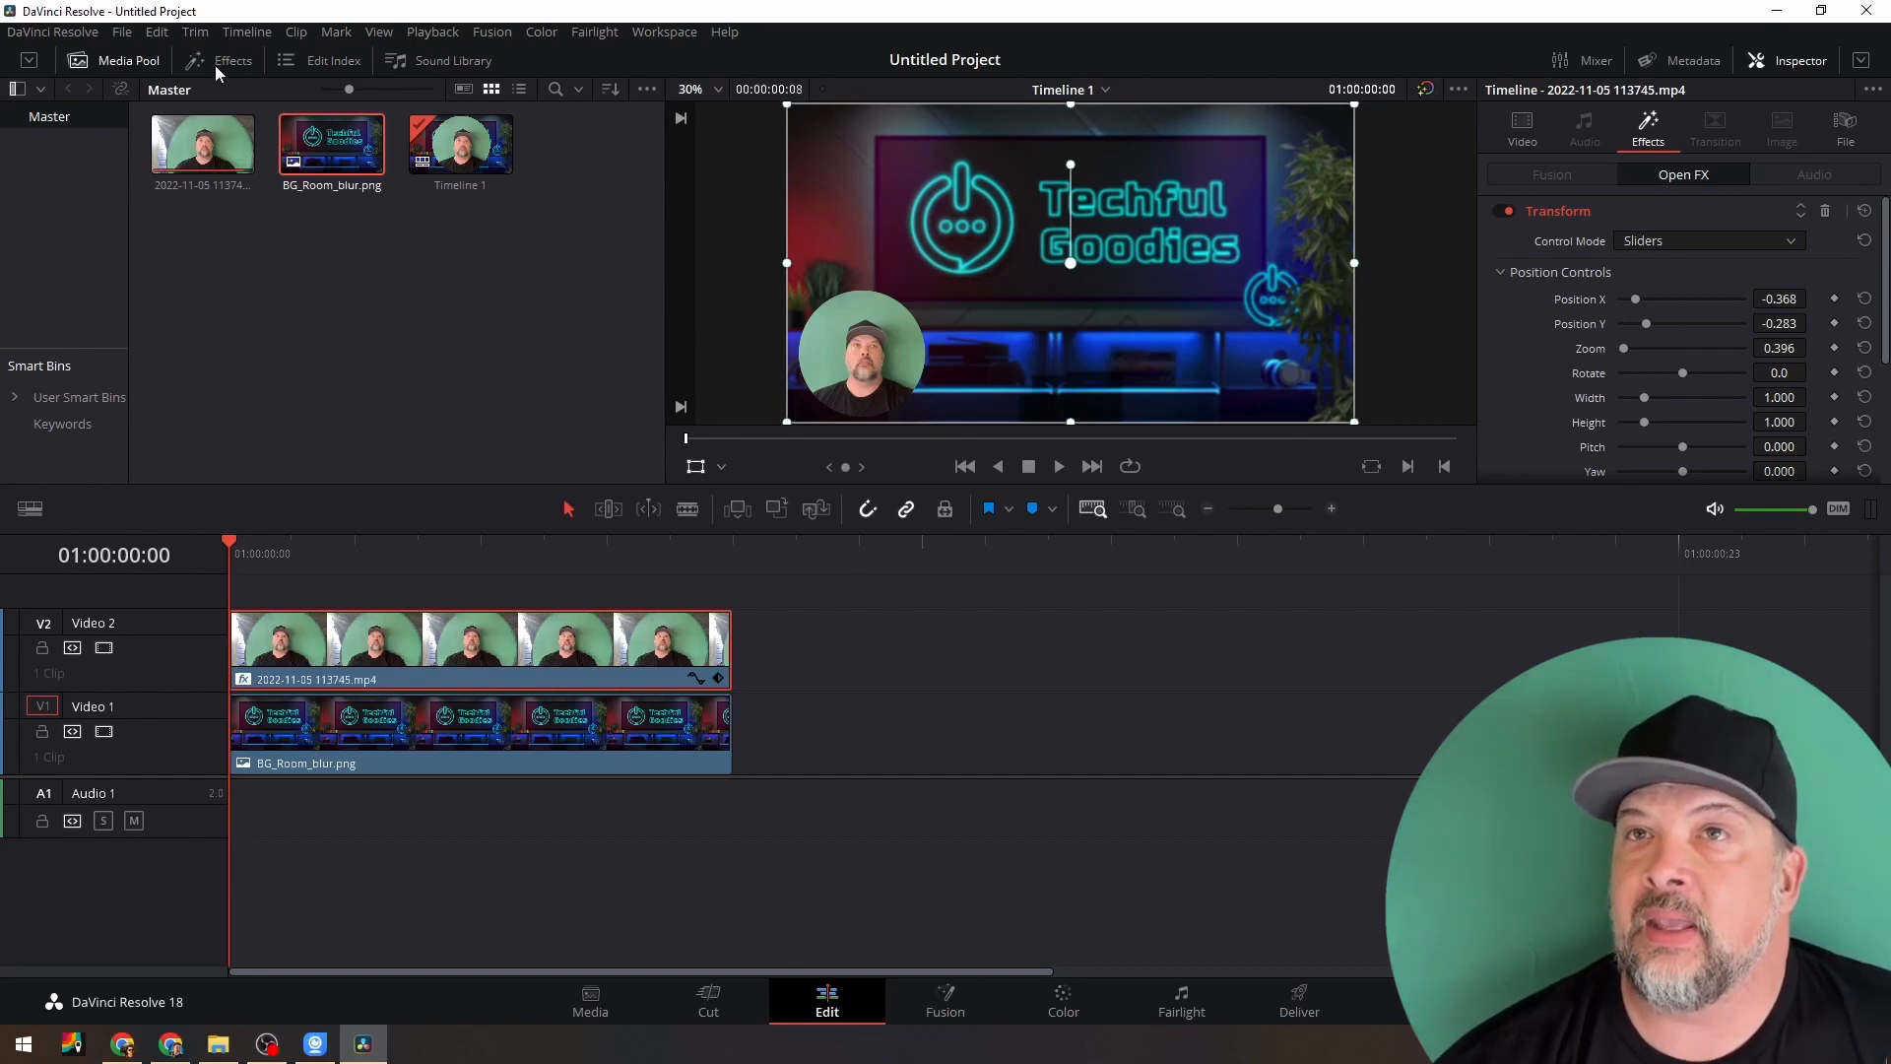
Apply a 3D Keyer with Open FX Overlay and sample a stroke across the green backdrop
{"action": "left_click", "coordinate": [233, 61]}
{"action": "type", "text": "3d"}
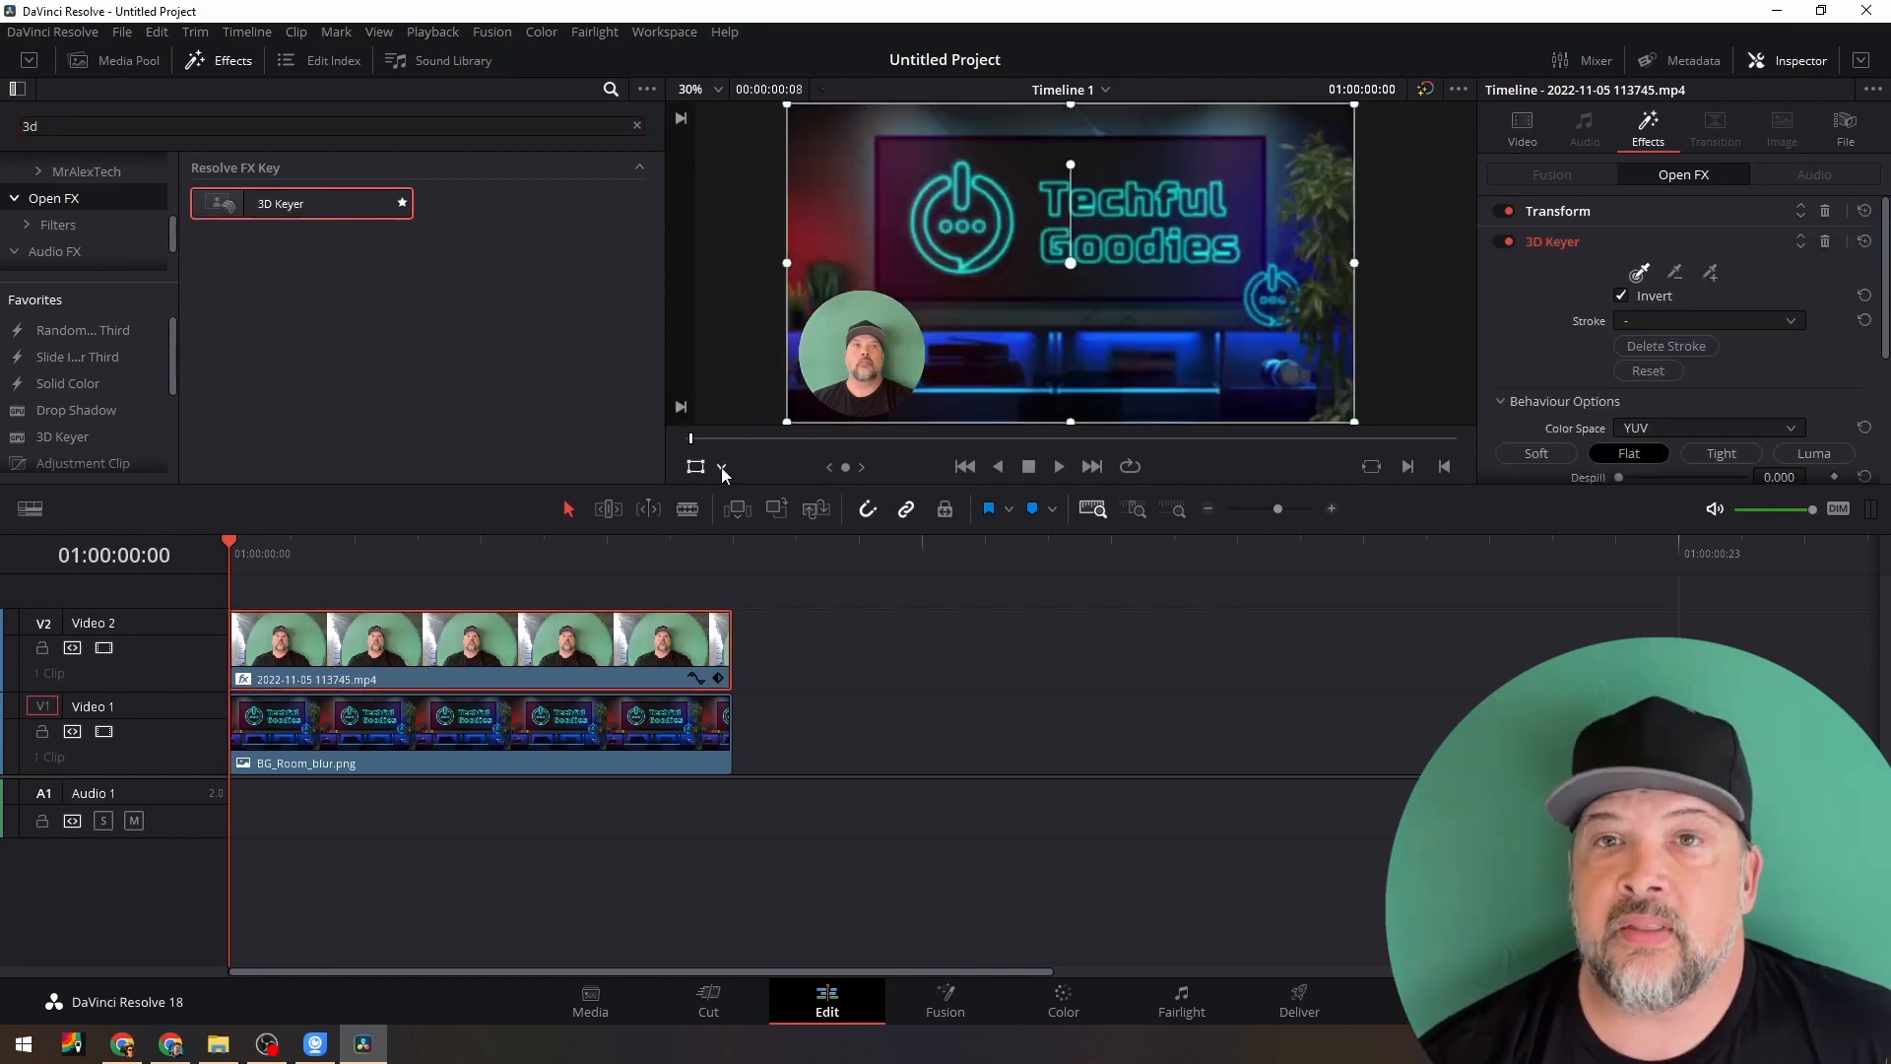
{"action": "left_click", "coordinate": [721, 467]}
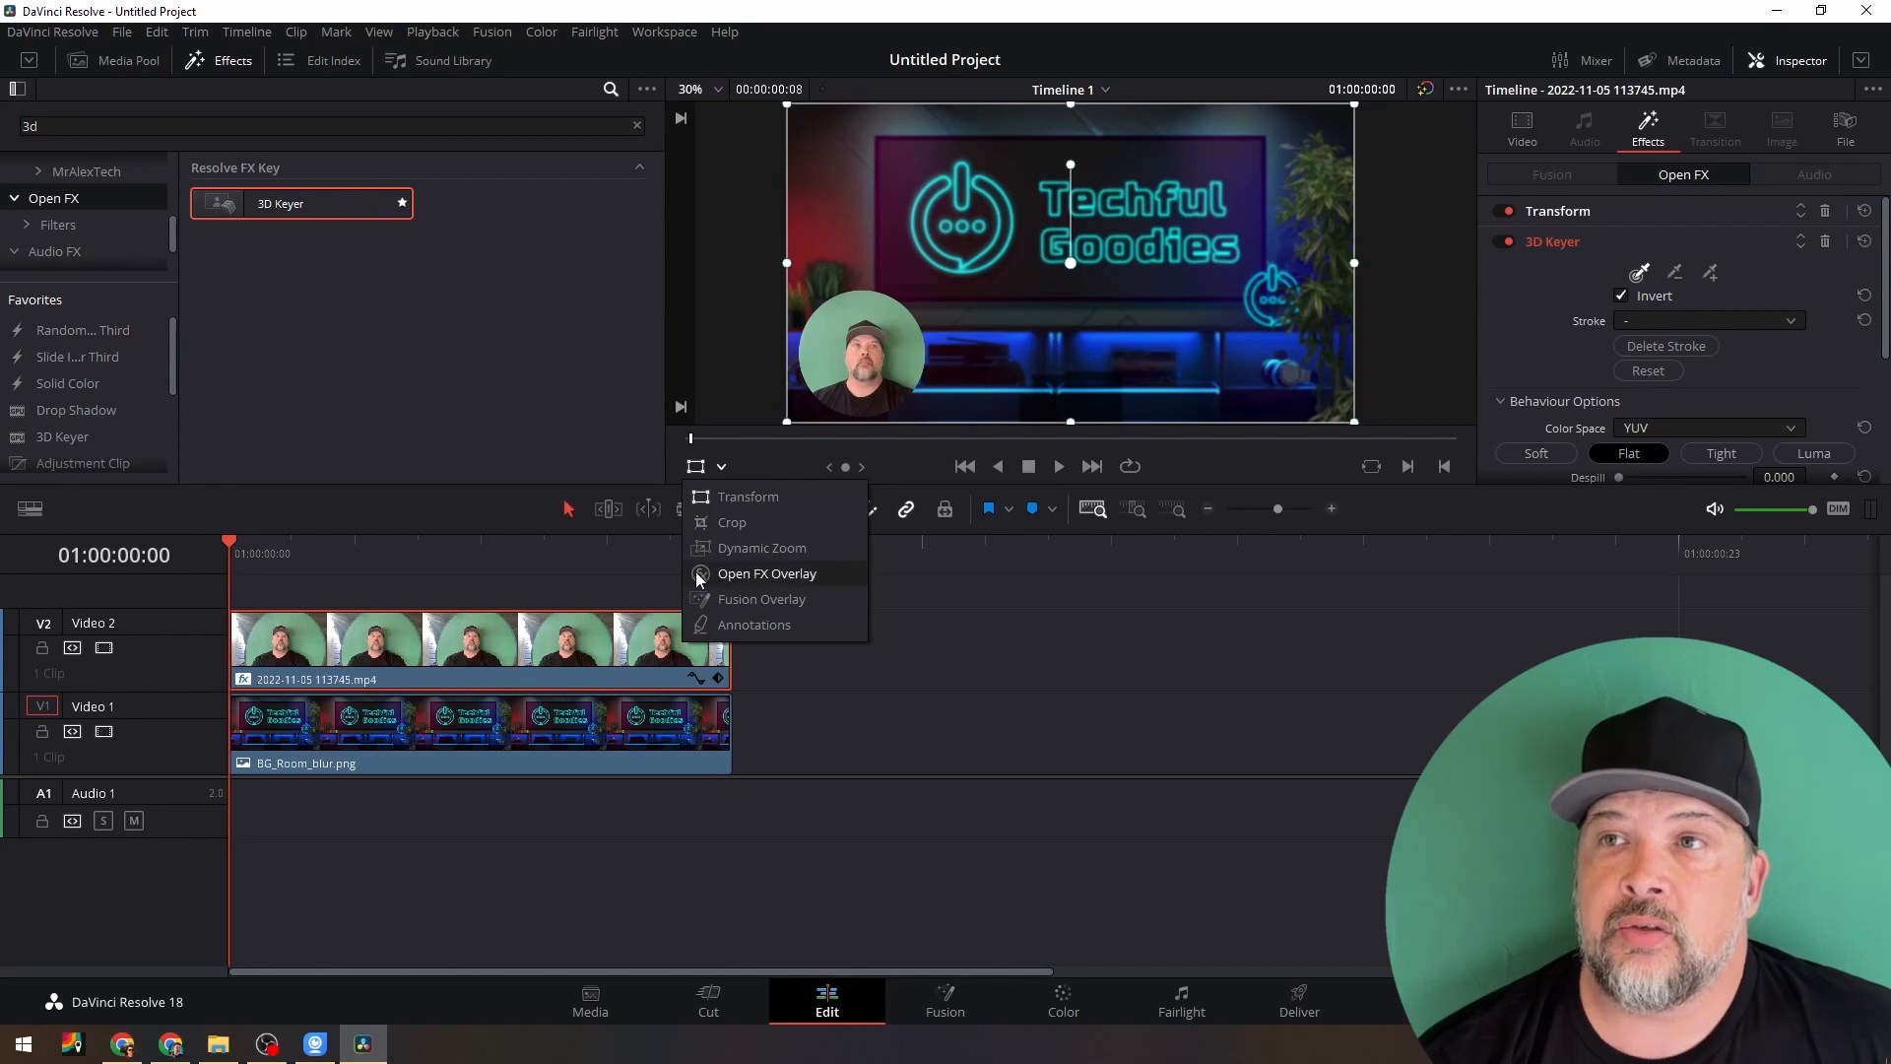
{"action": "left_click", "coordinate": [766, 574]}
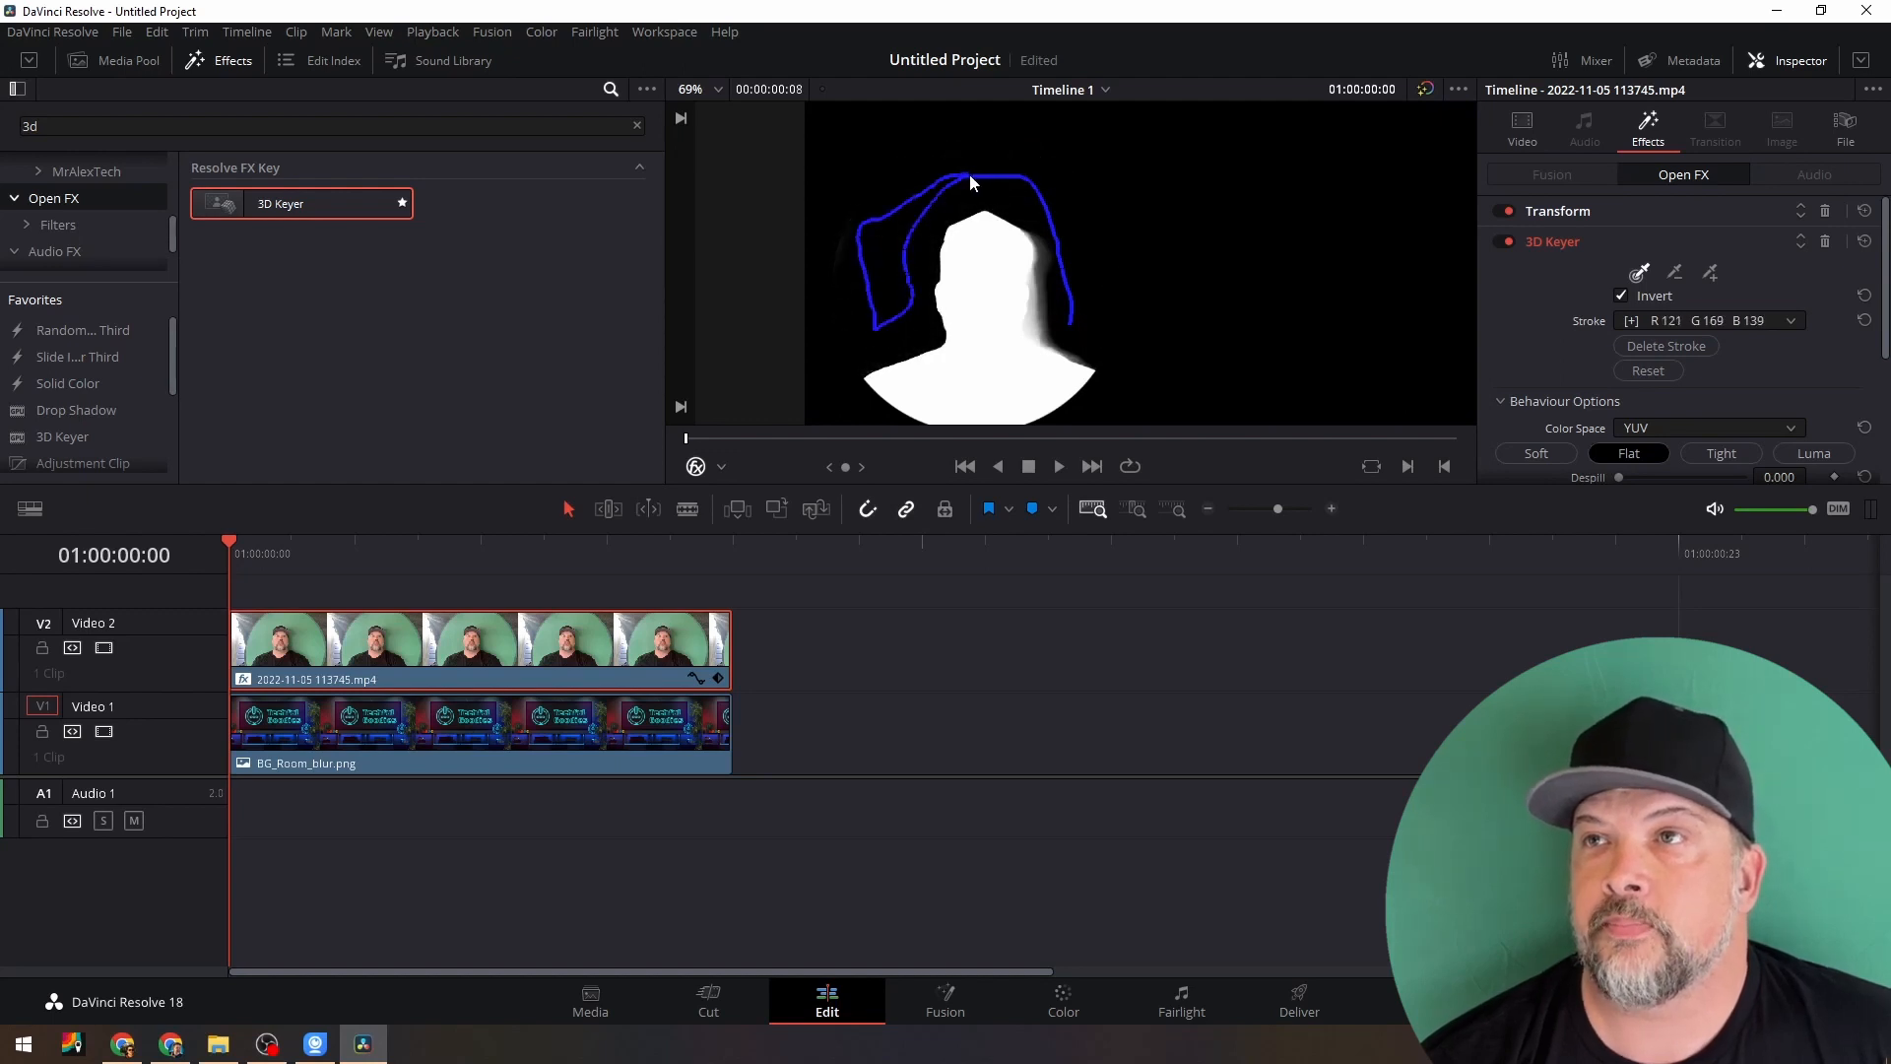
{"action": "left_click_drag", "start_coordinate": [971, 183], "coordinate": [1060, 323]}
{"action": "type", "text": "trans"}
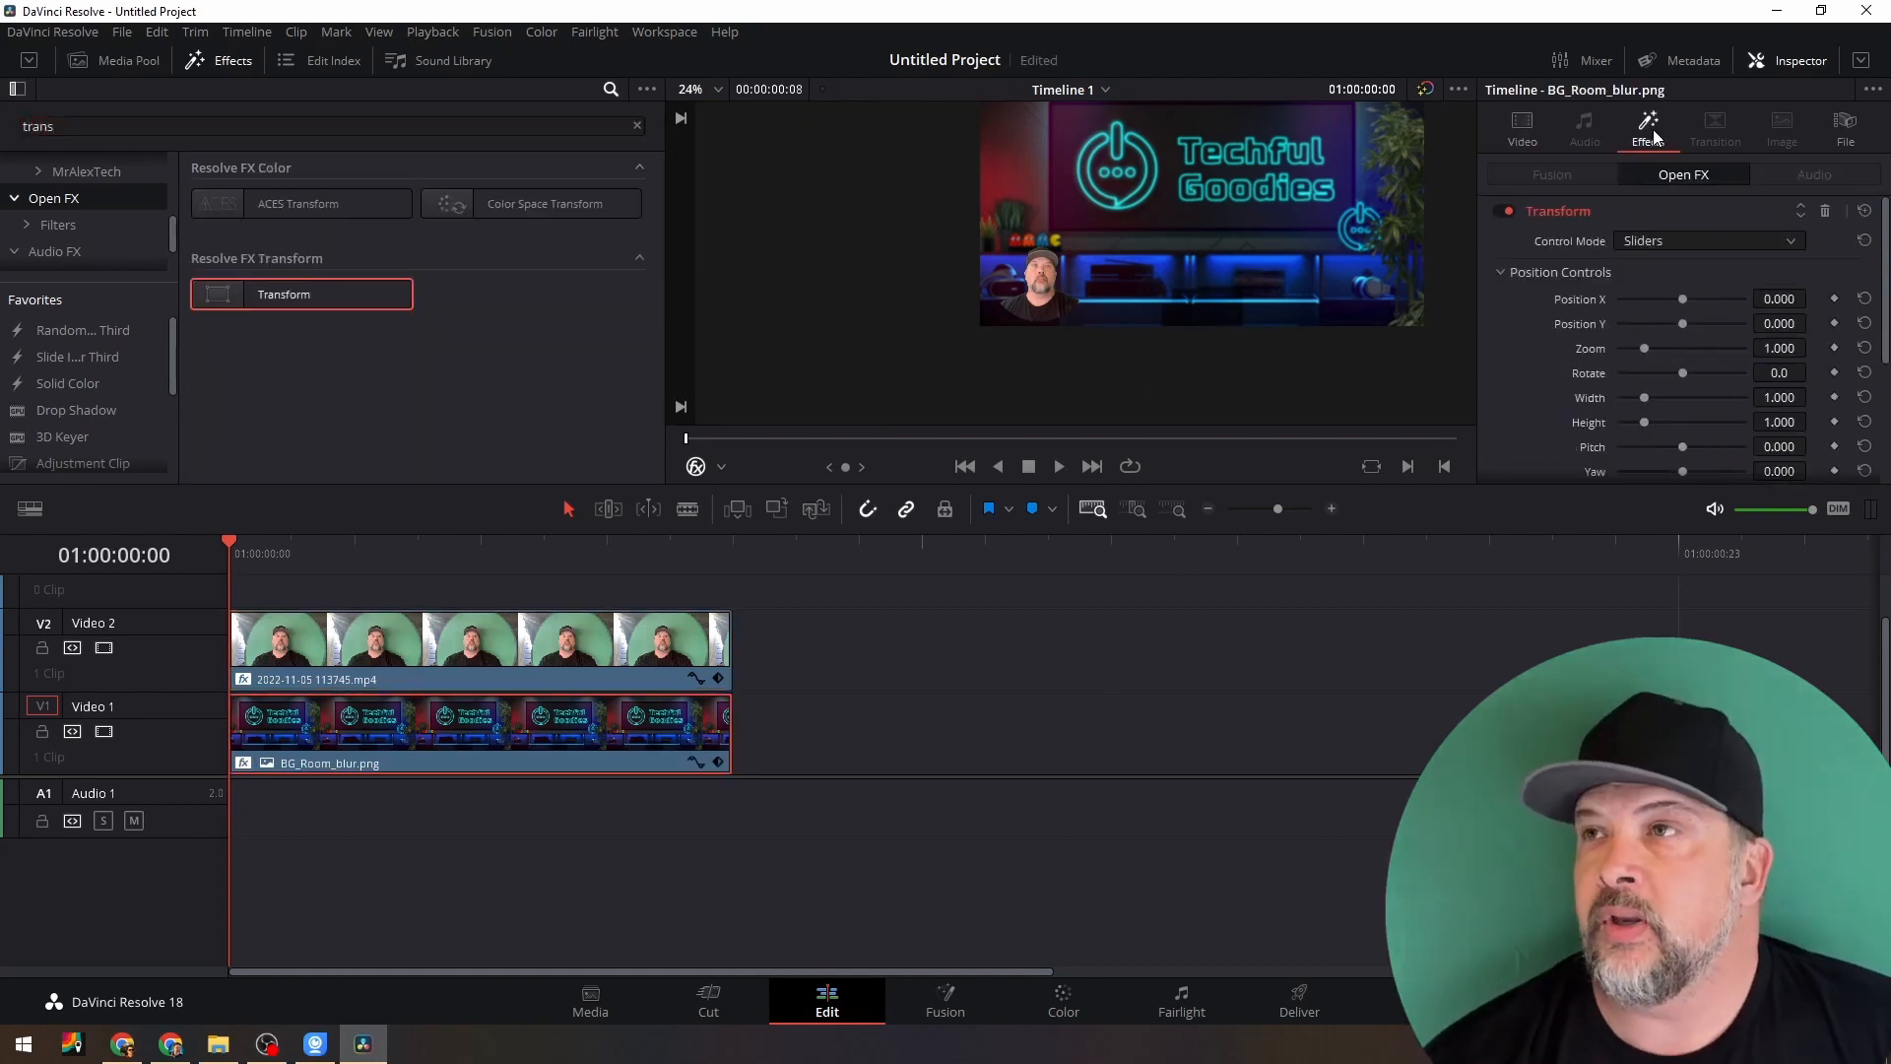
Crop BG_Room_blur.png into a circle with Zoom 0.482, Position X -0.352, Position Y -0.244
{"action": "scroll", "scroll_direction": "down", "scroll_amount": 3}
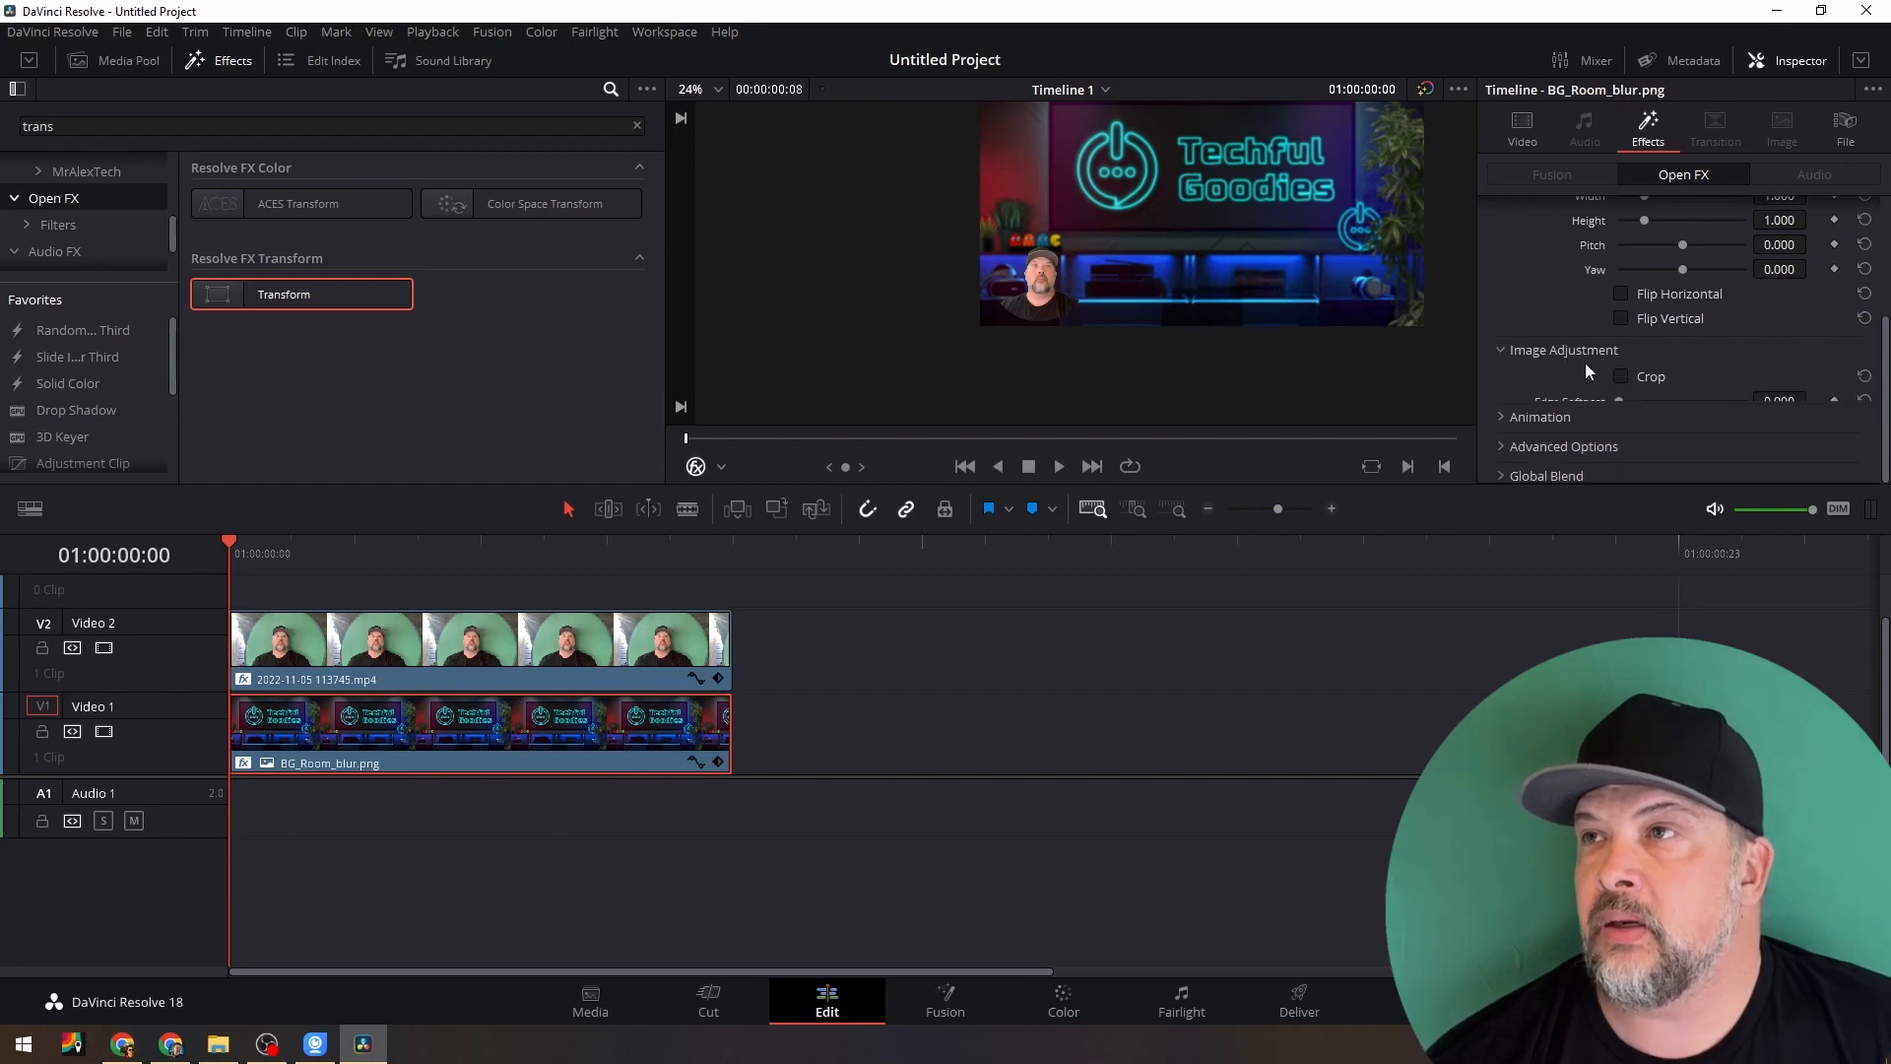
{"action": "left_click", "coordinate": [1621, 376]}
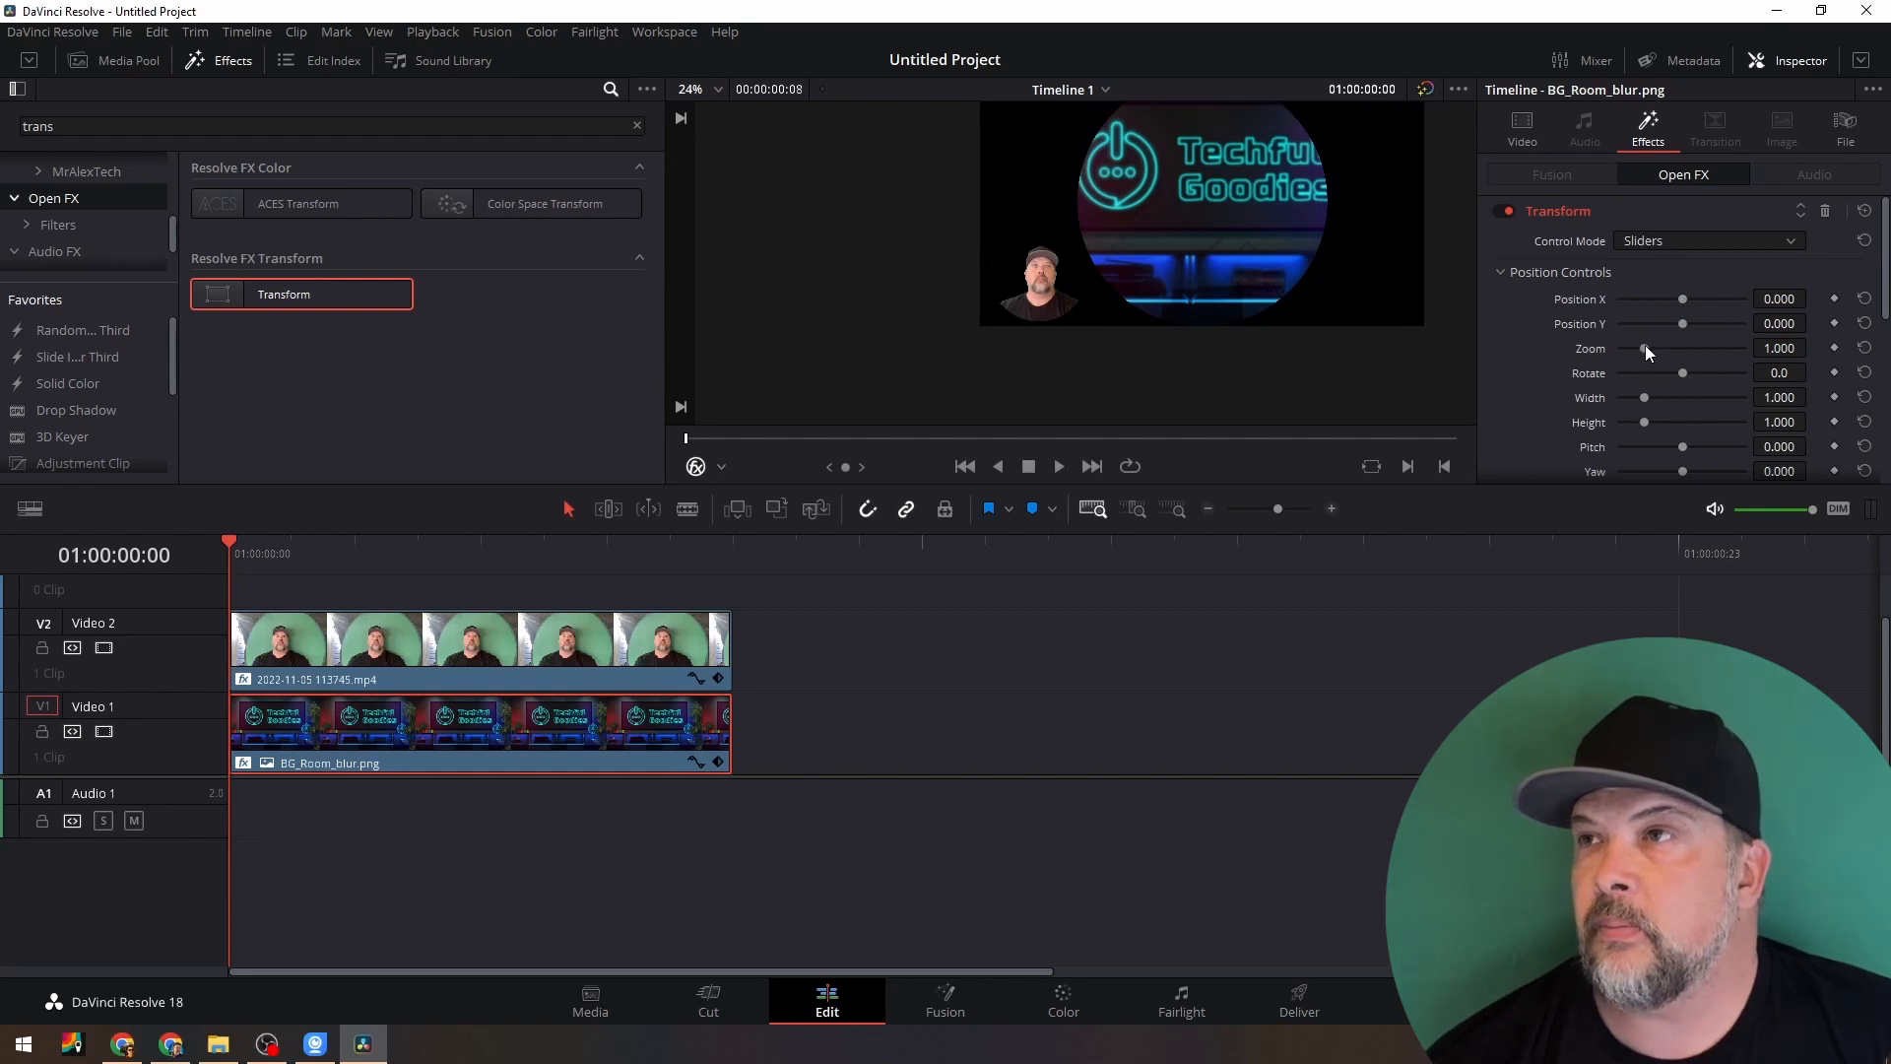
{"action": "left_click_drag", "start_coordinate": [1681, 348], "coordinate": [1625, 349]}
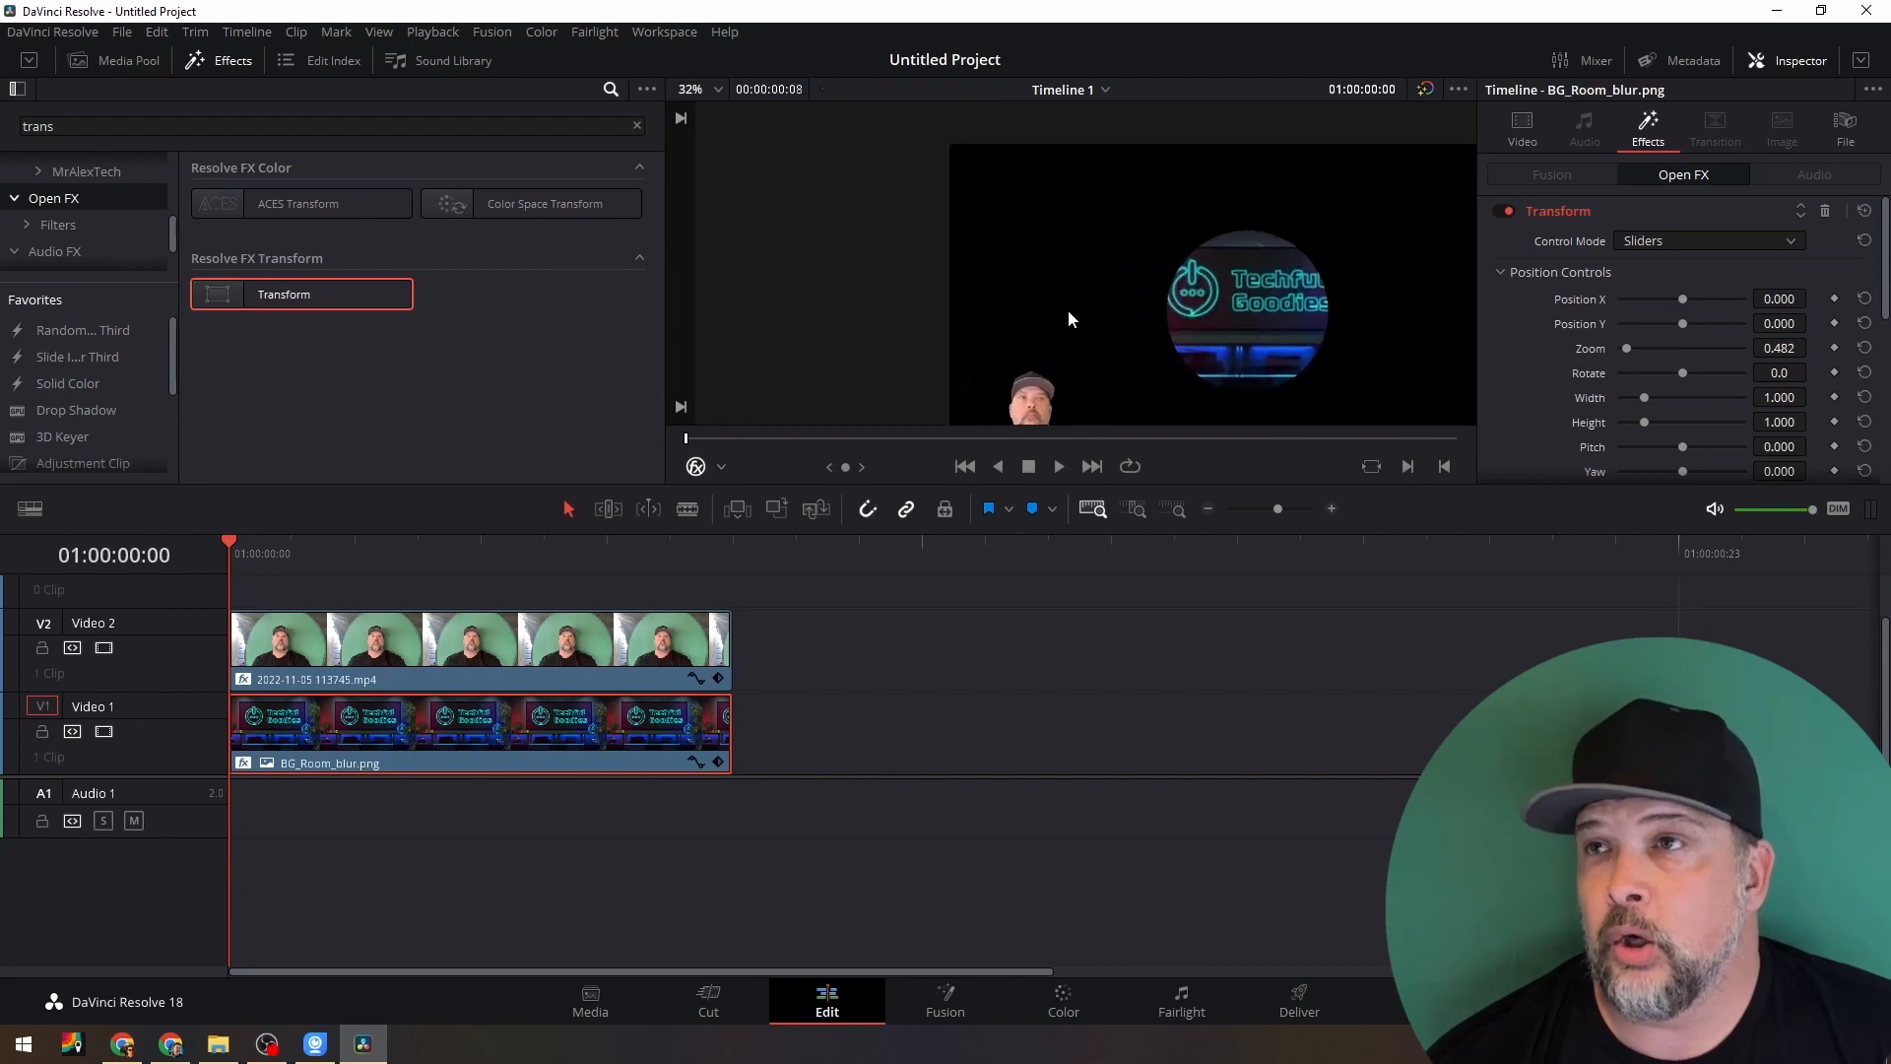
{"action": "left_click_drag", "start_coordinate": [1683, 298], "coordinate": [1664, 297]}
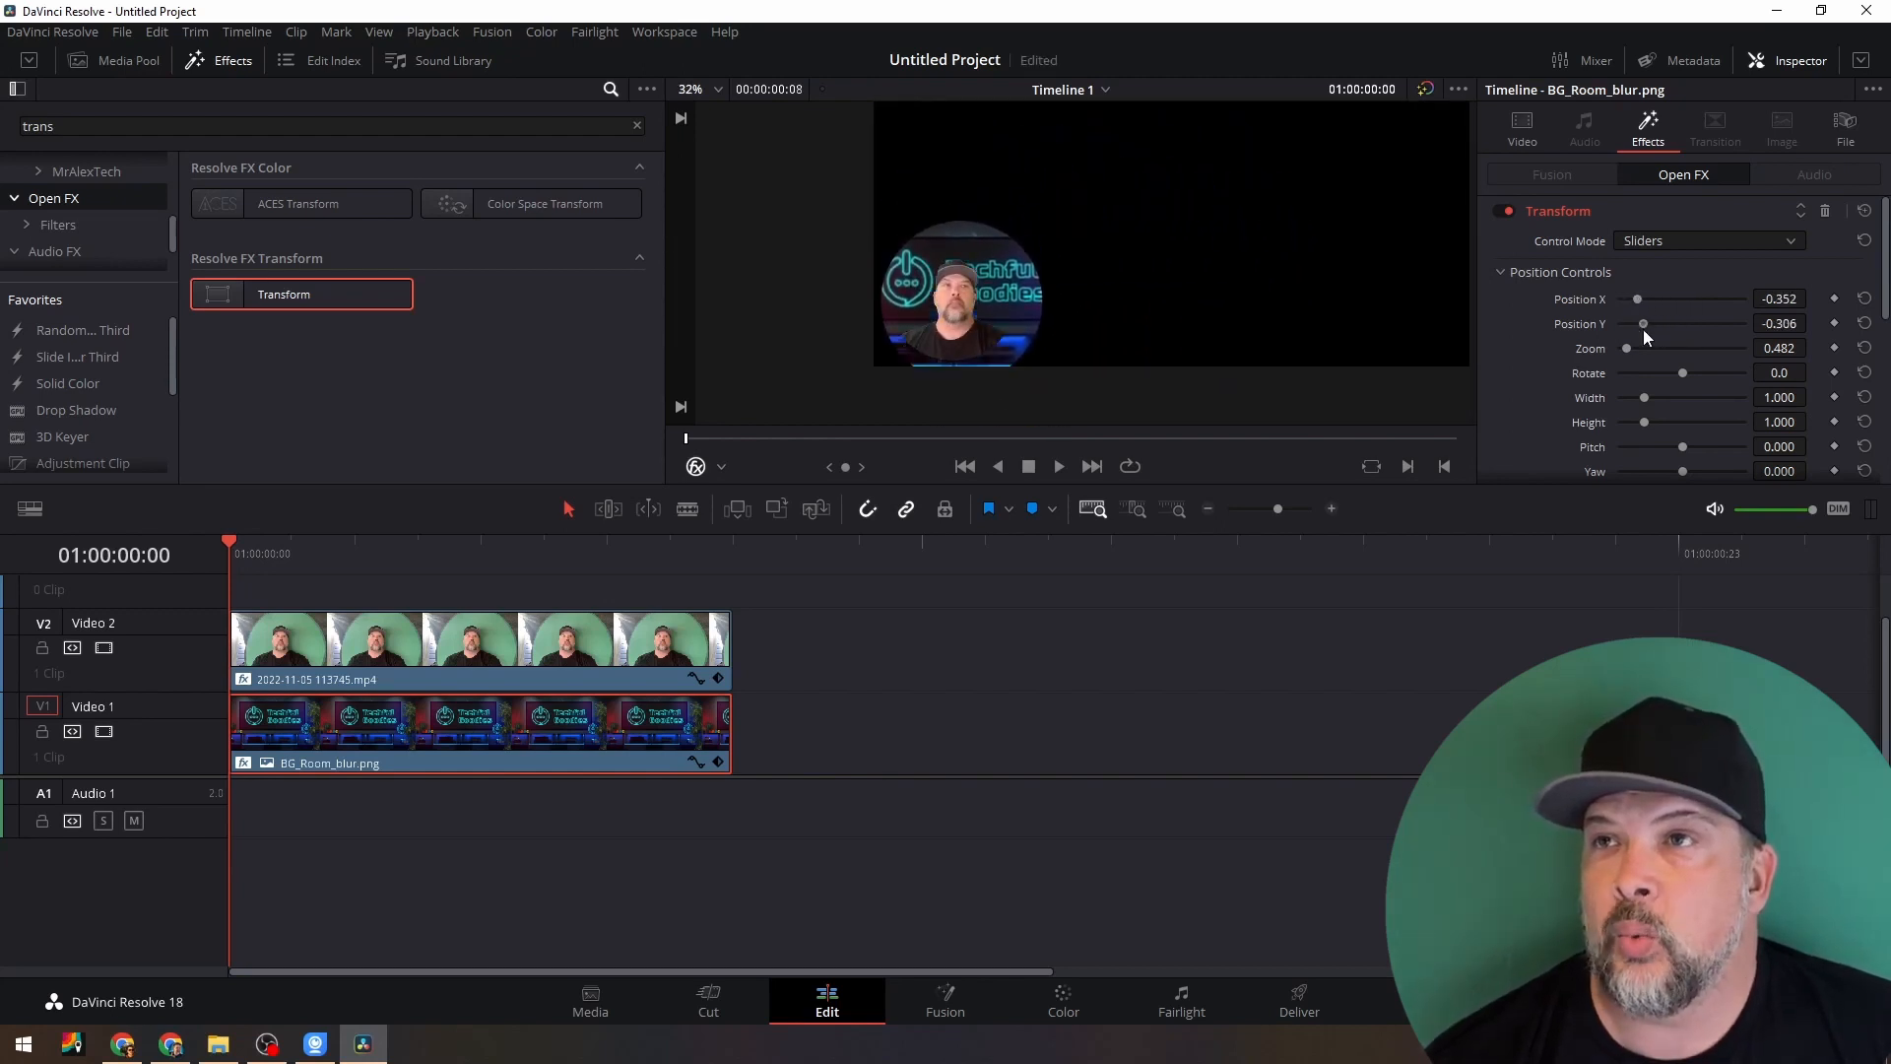
{"action": "left_click_drag", "start_coordinate": [1643, 323], "coordinate": [1604, 323]}
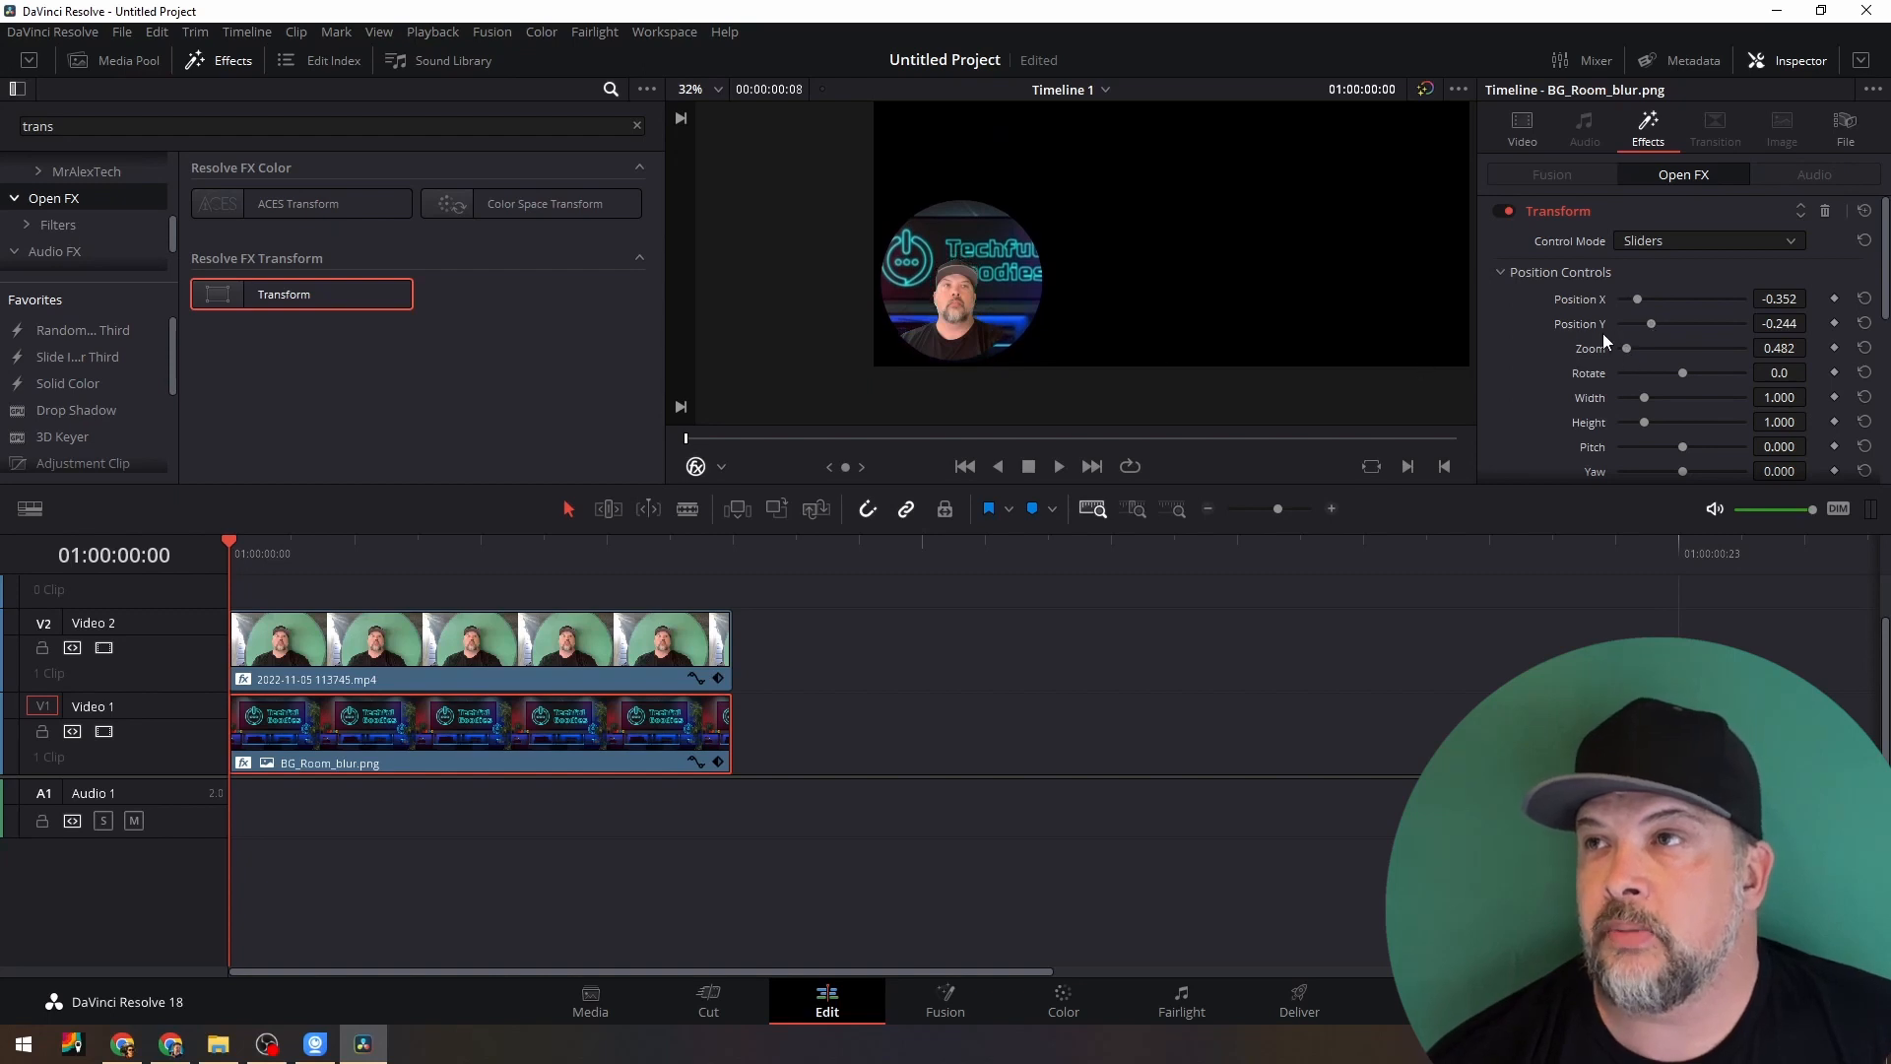